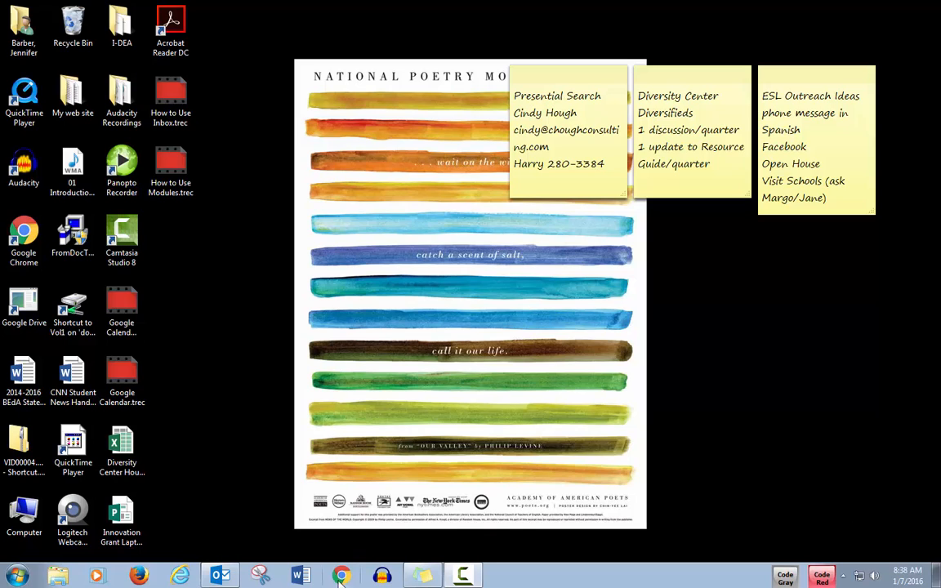
pyautogui.moveTo(342, 575)
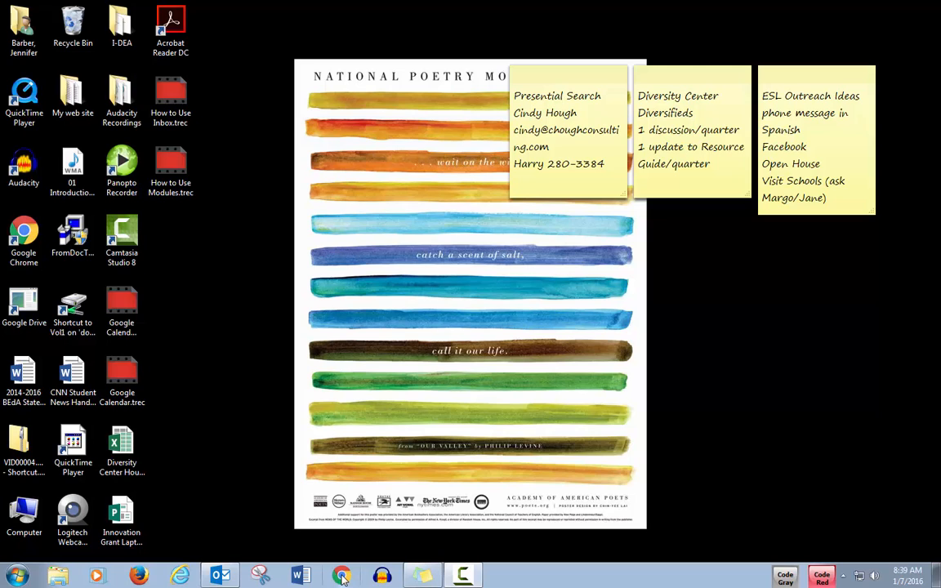
pyautogui.click(341, 575)
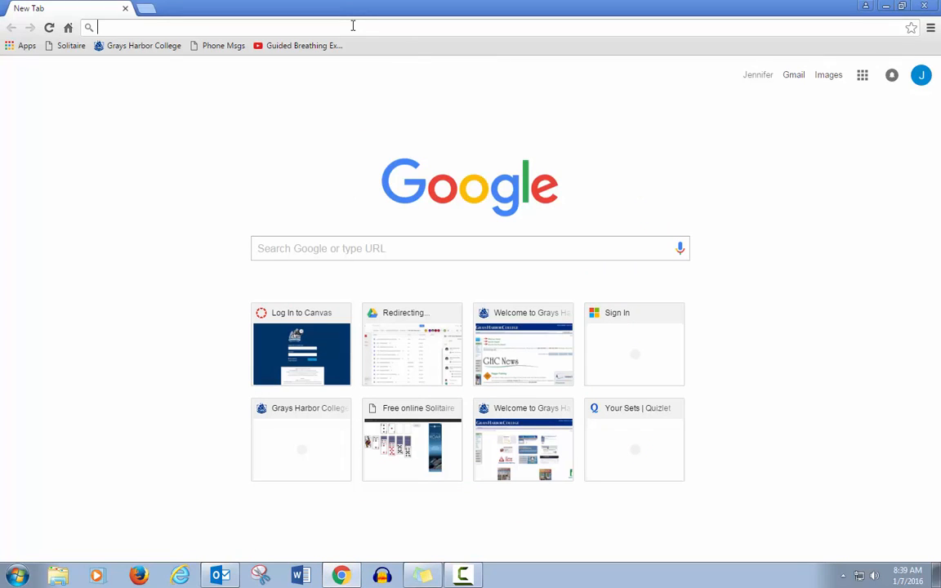
pyautogui.write('ghc.instructure.com/login/canvas')
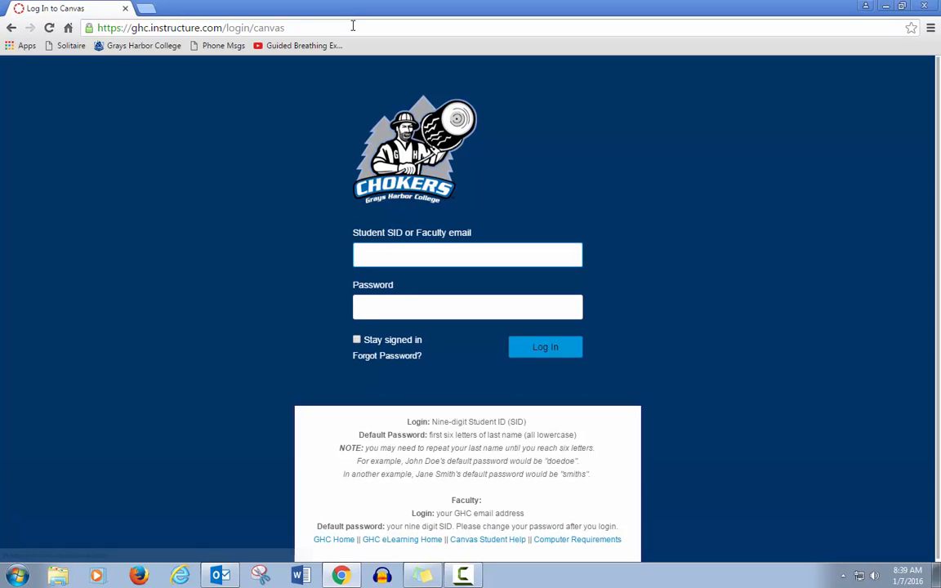
pyautogui.moveTo(281, 276)
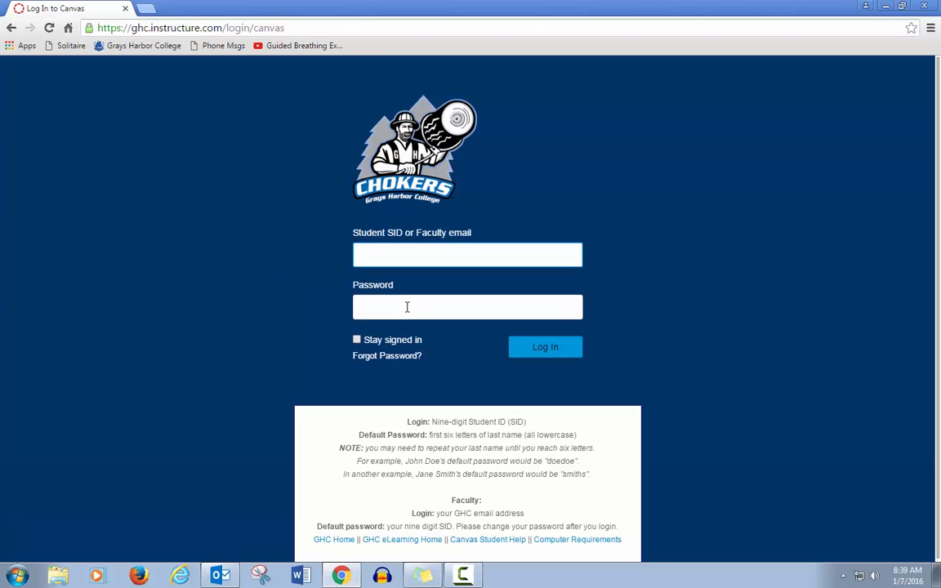
pyautogui.click(468, 255)
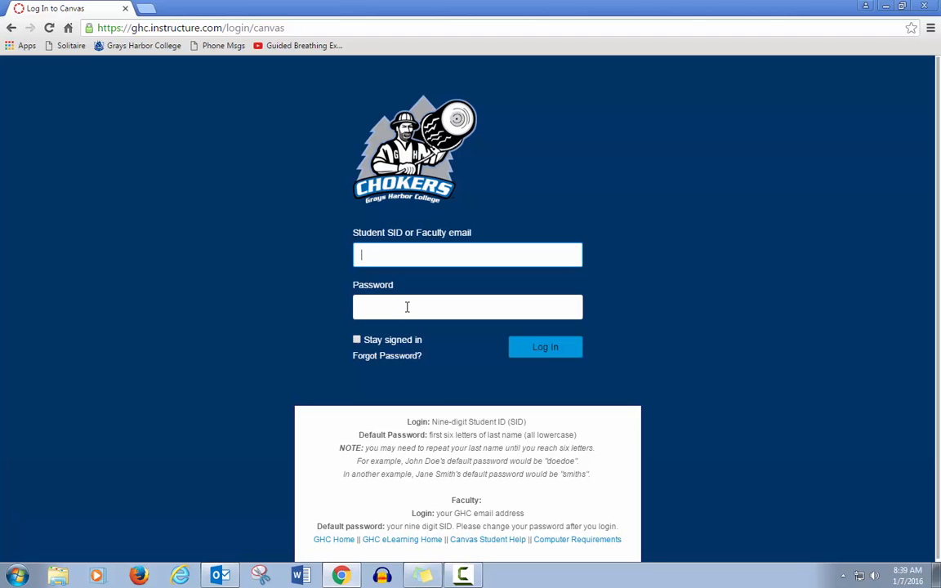
pyautogui.moveTo(448, 474)
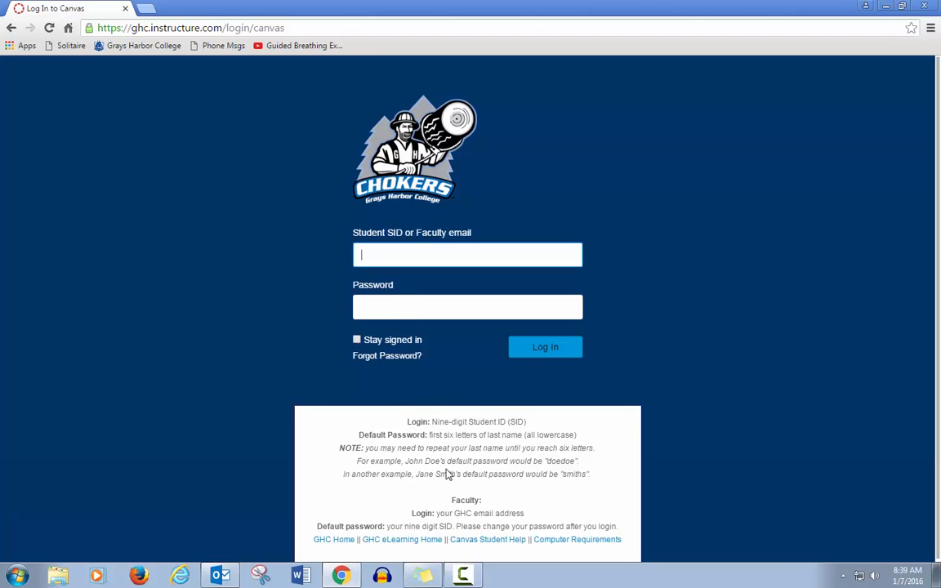
pyautogui.moveTo(307, 302)
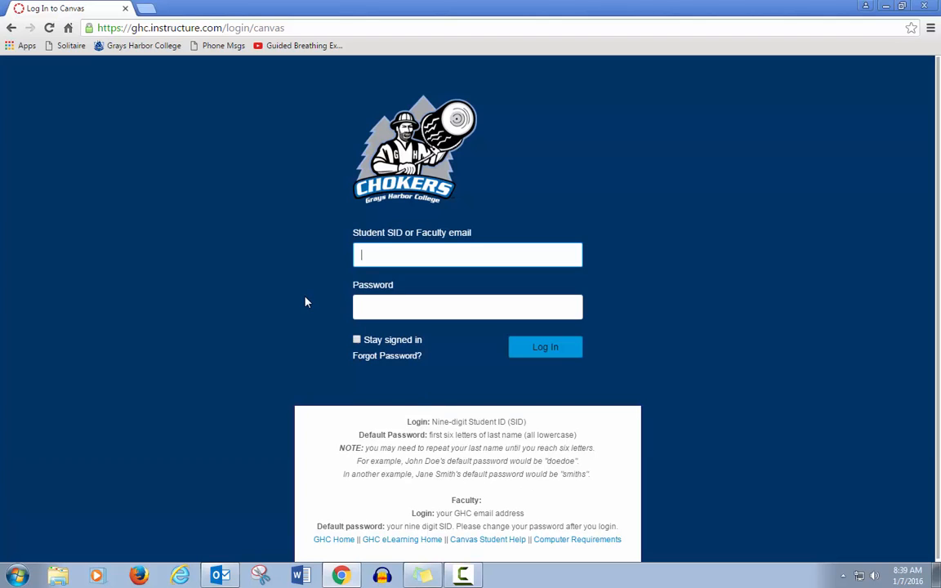
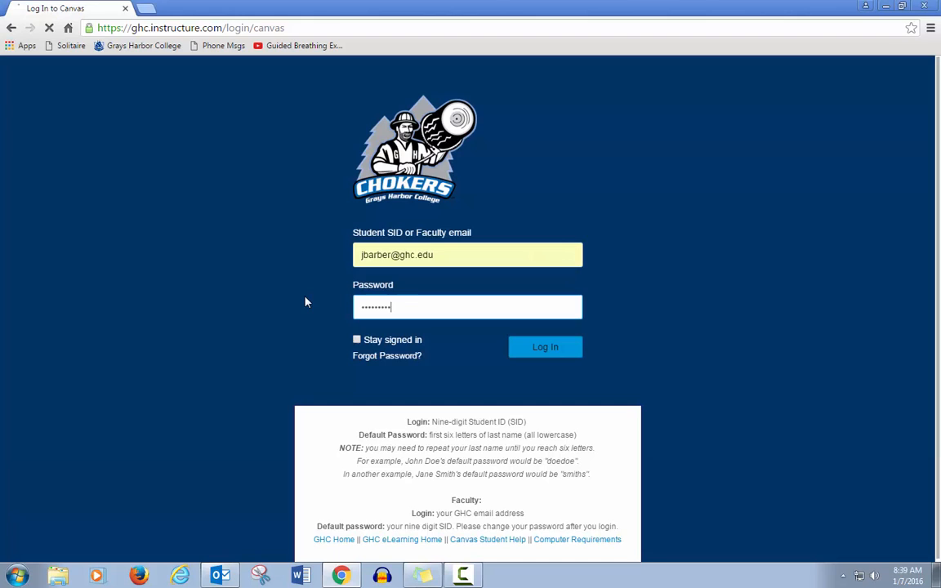
# Step: Log in and switch the Dashboard from course cards to the Recent Activity stream
pyautogui.click(546, 347)
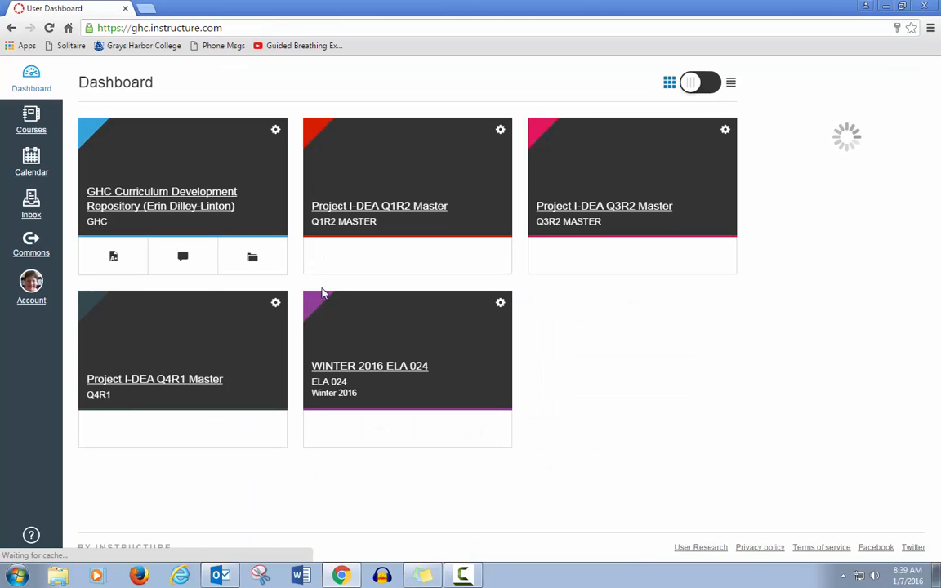
pyautogui.click(722, 82)
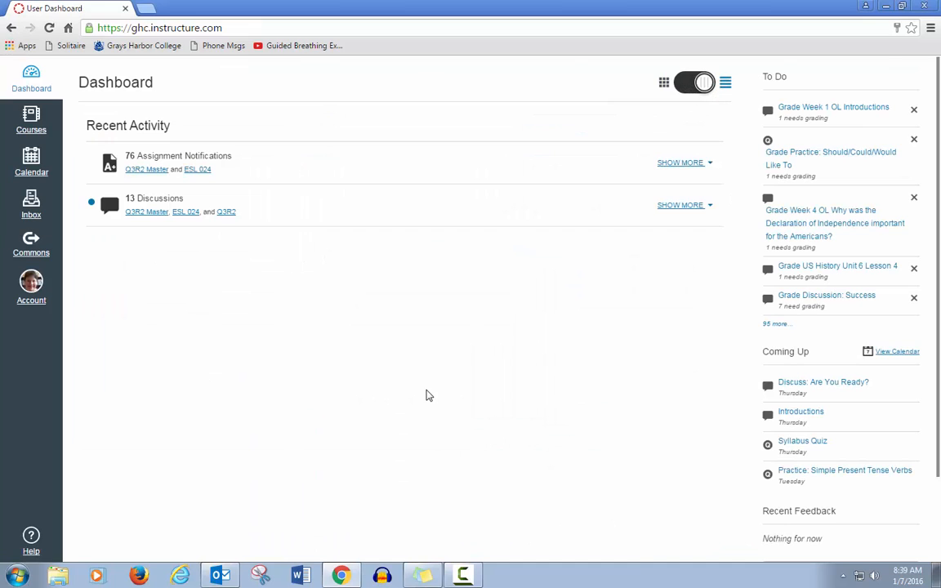
pyautogui.moveTo(330, 98)
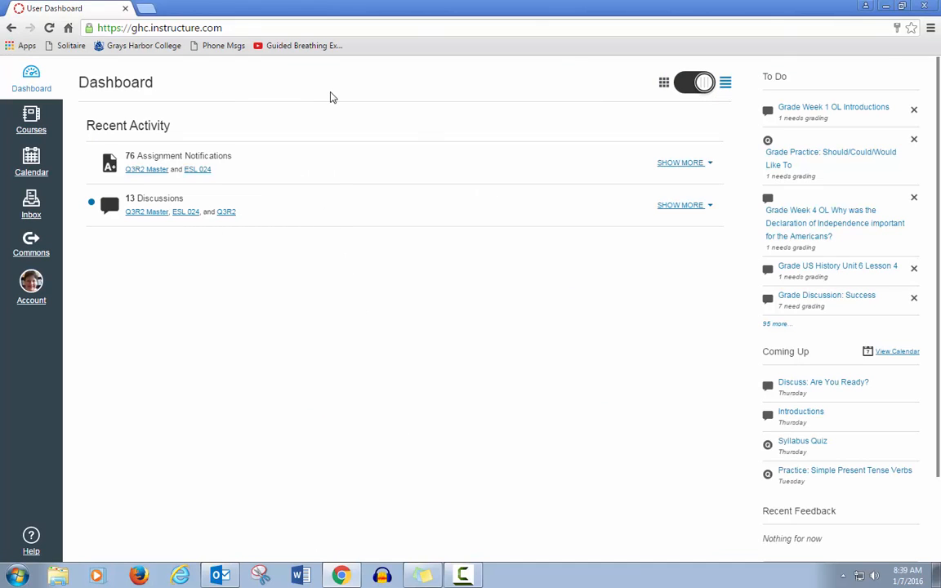
pyautogui.moveTo(337, 111)
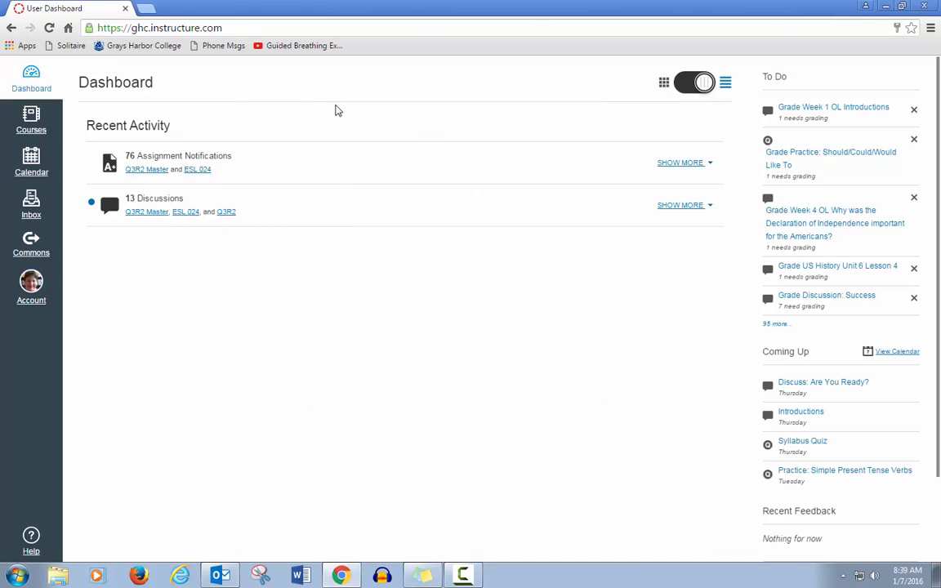
pyautogui.moveTo(180, 253)
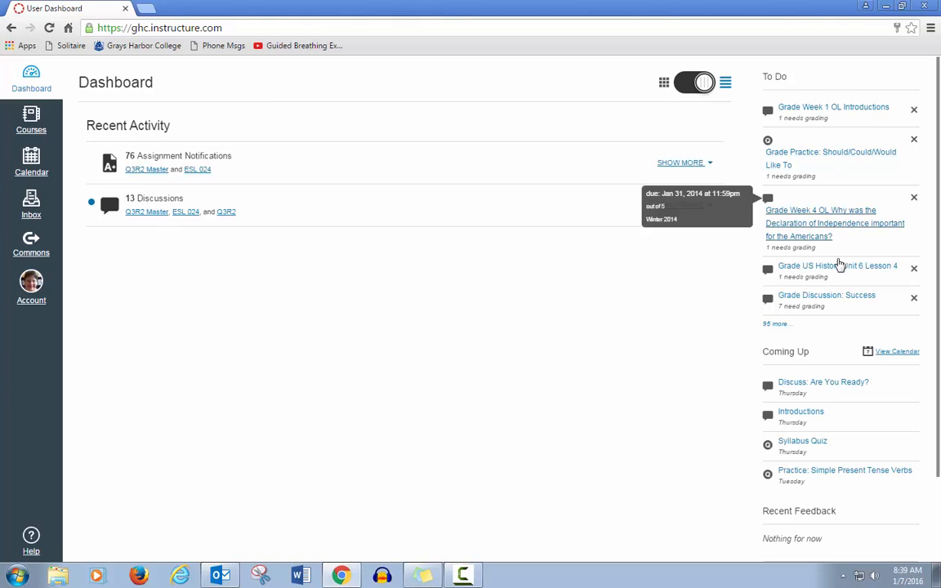
pyautogui.moveTo(817, 307)
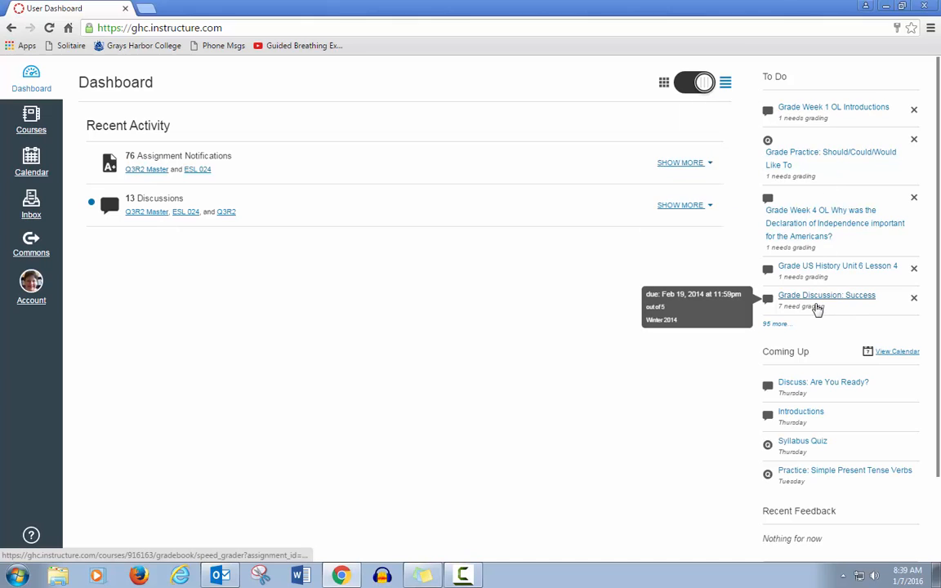
pyautogui.moveTo(827, 294)
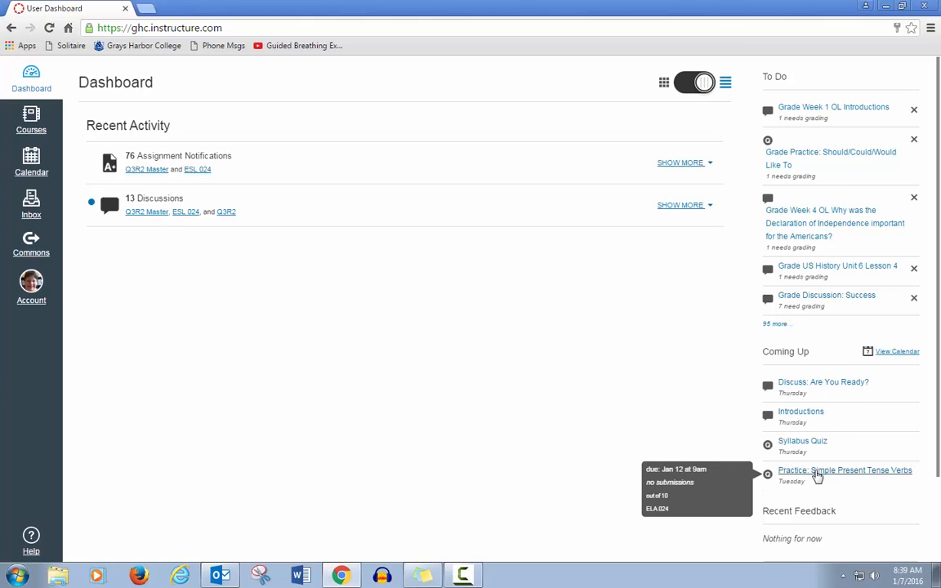
pyautogui.moveTo(820, 513)
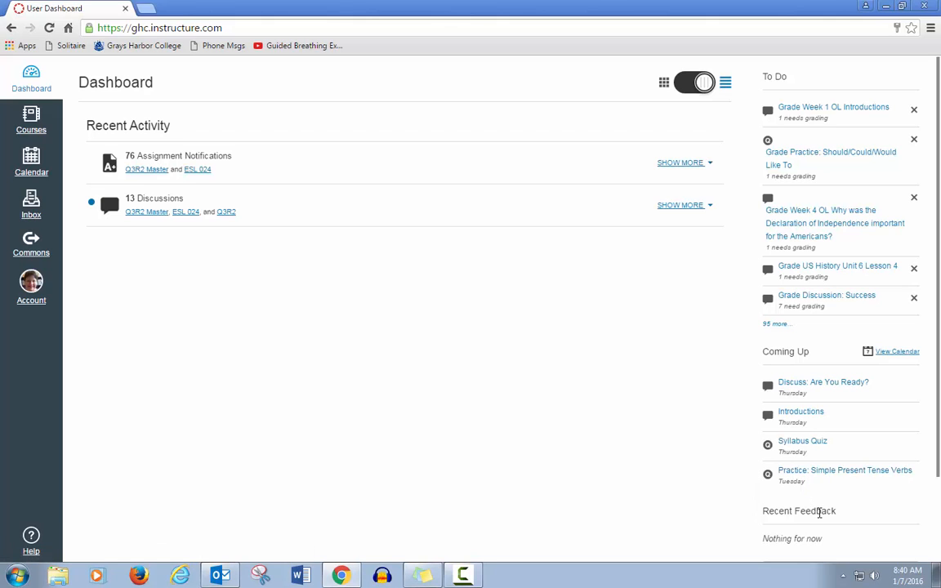
pyautogui.moveTo(833, 538)
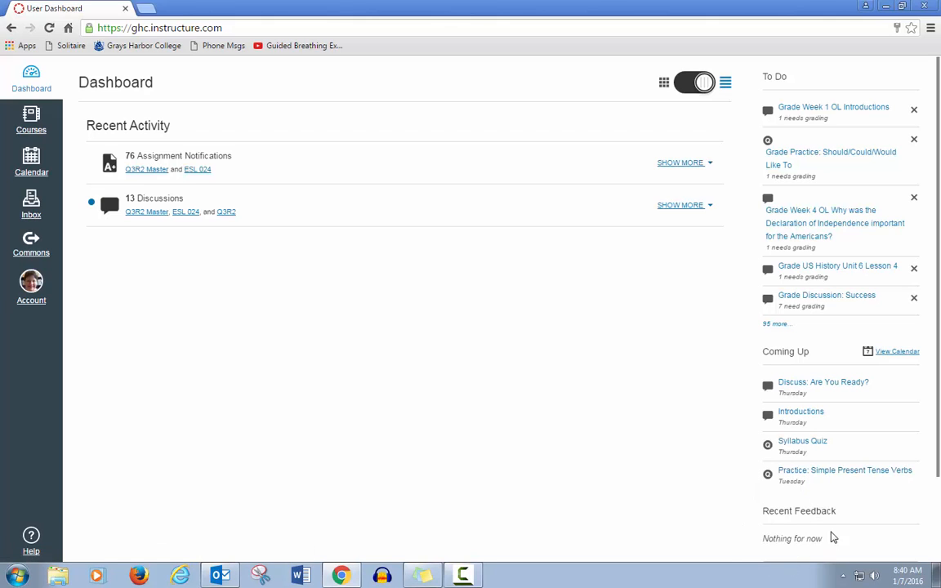
pyautogui.moveTo(810, 540)
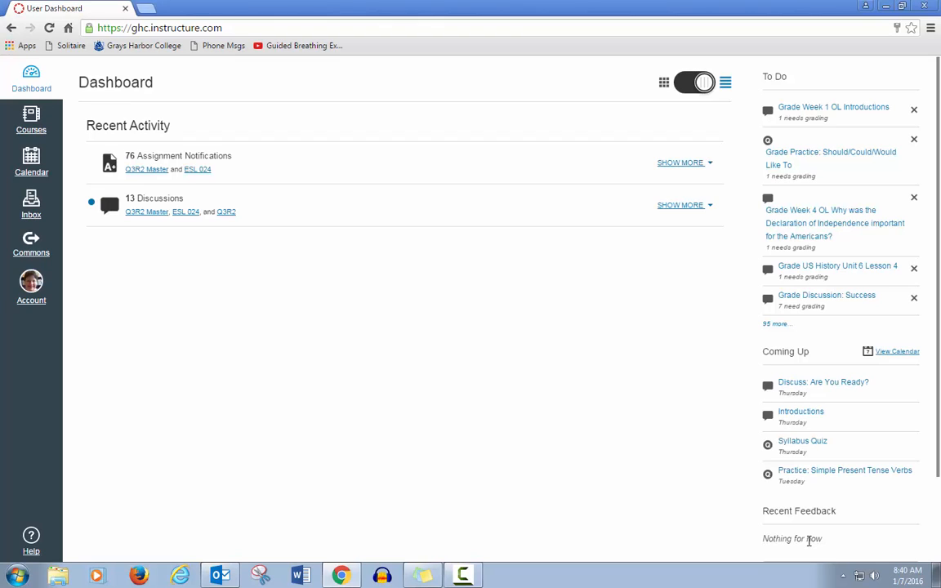
pyautogui.moveTo(820, 549)
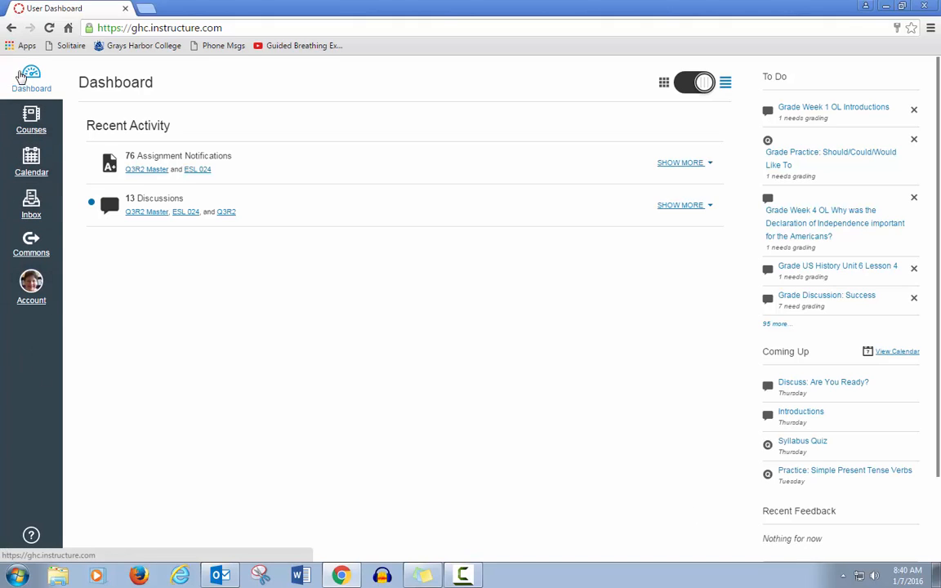
pyautogui.moveTo(24, 75)
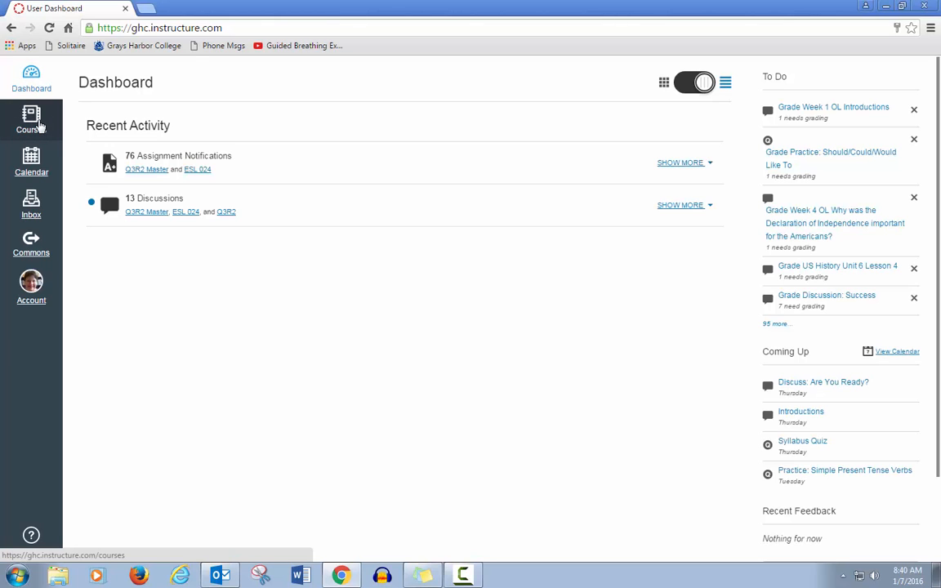
pyautogui.click(31, 118)
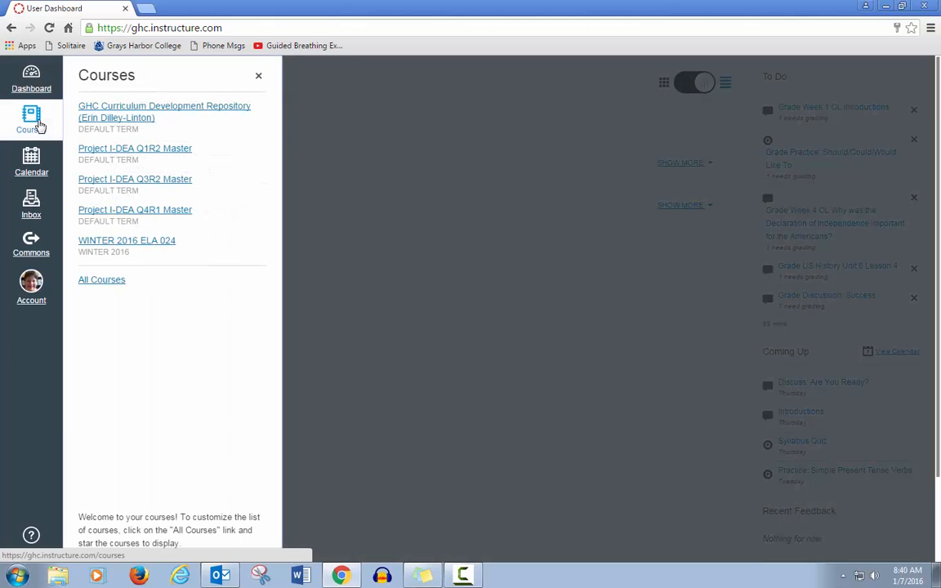
pyautogui.click(31, 121)
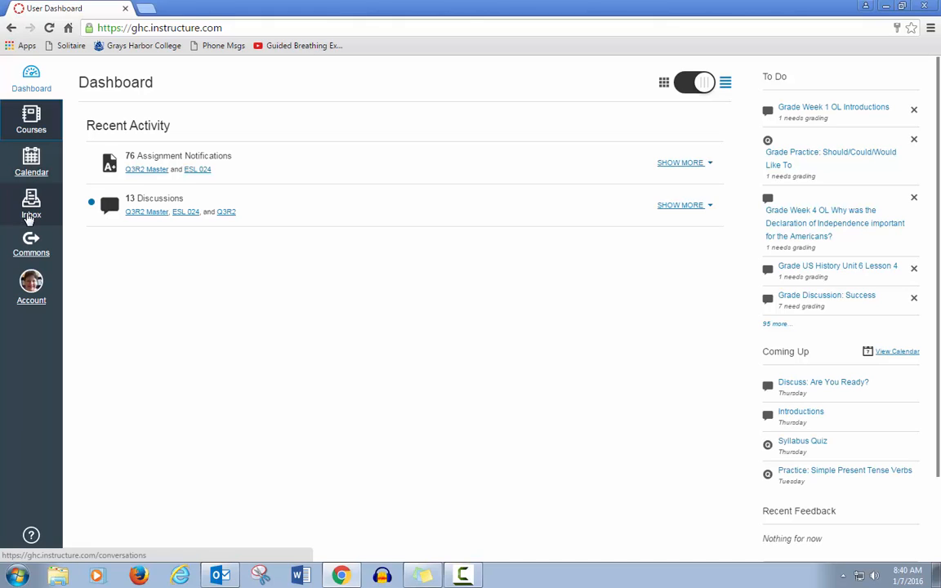
pyautogui.moveTo(31, 244)
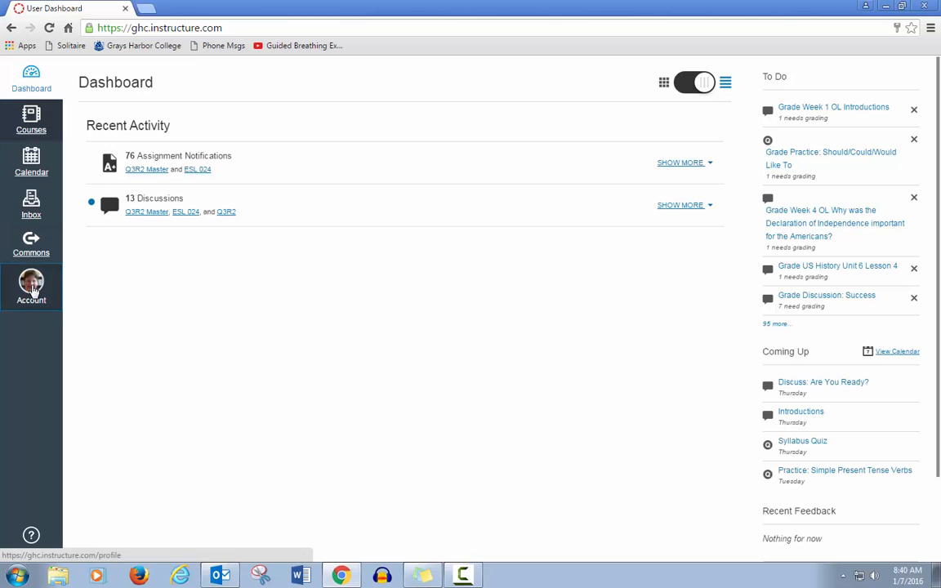
# Step: Show the Account tray with Profile, Settings, Notifications and Logout
pyautogui.click(31, 287)
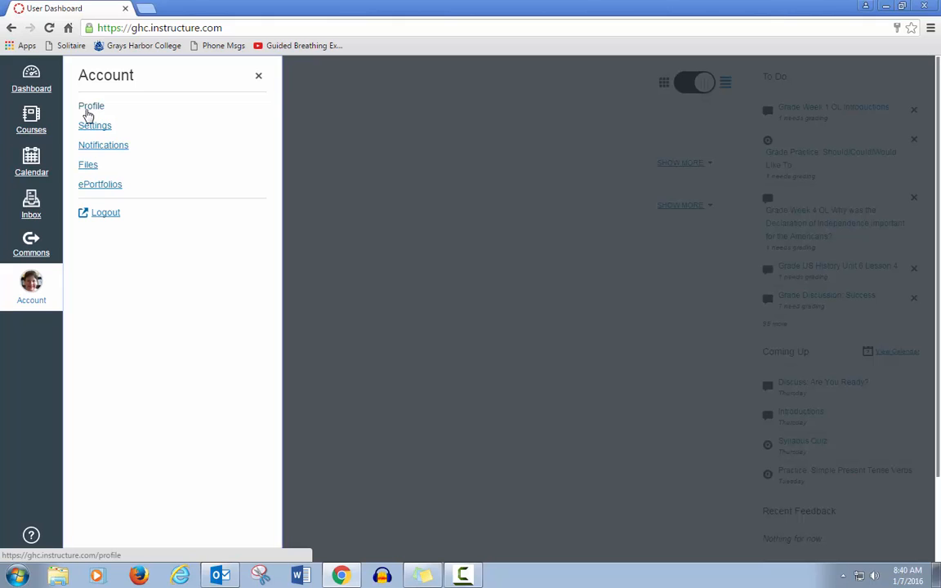
pyautogui.moveTo(95, 124)
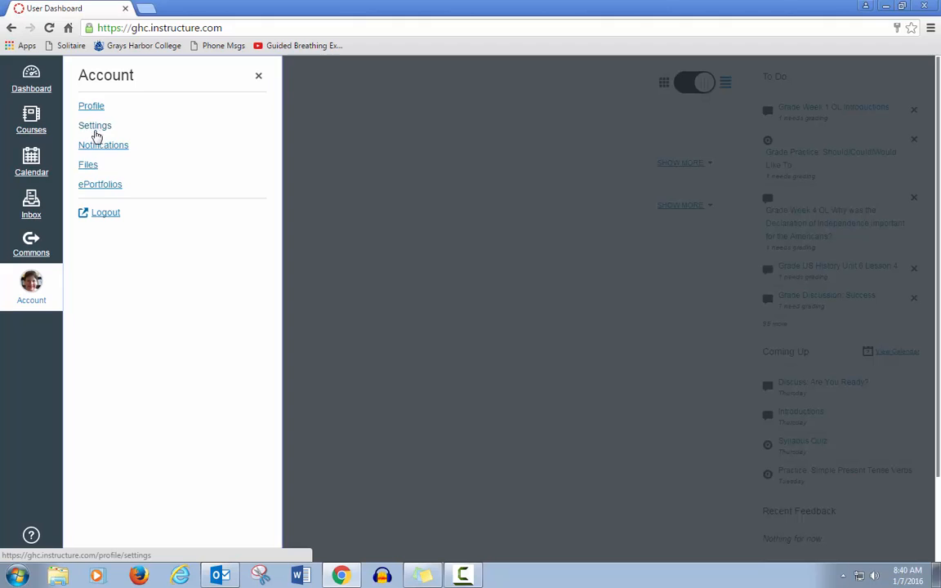
pyautogui.moveTo(96, 127)
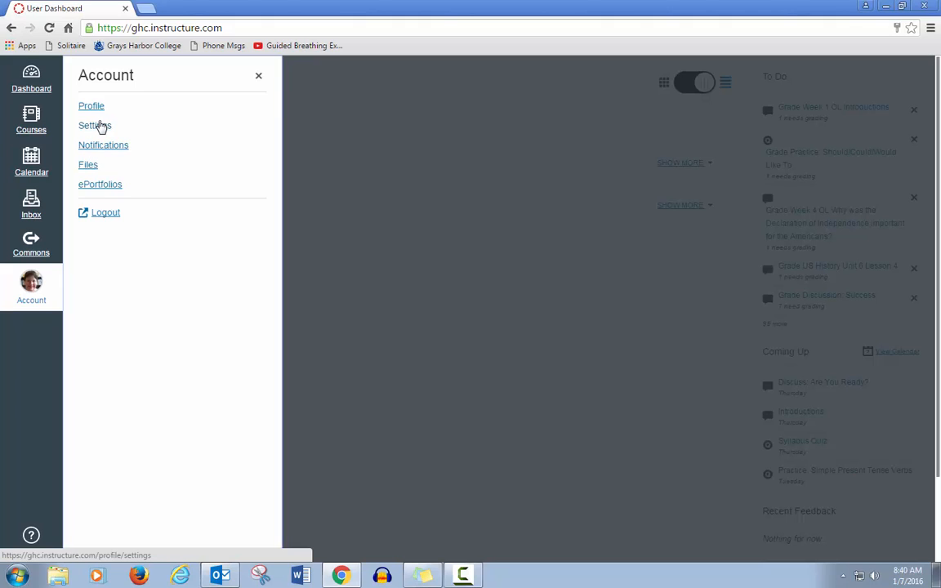
pyautogui.moveTo(98, 131)
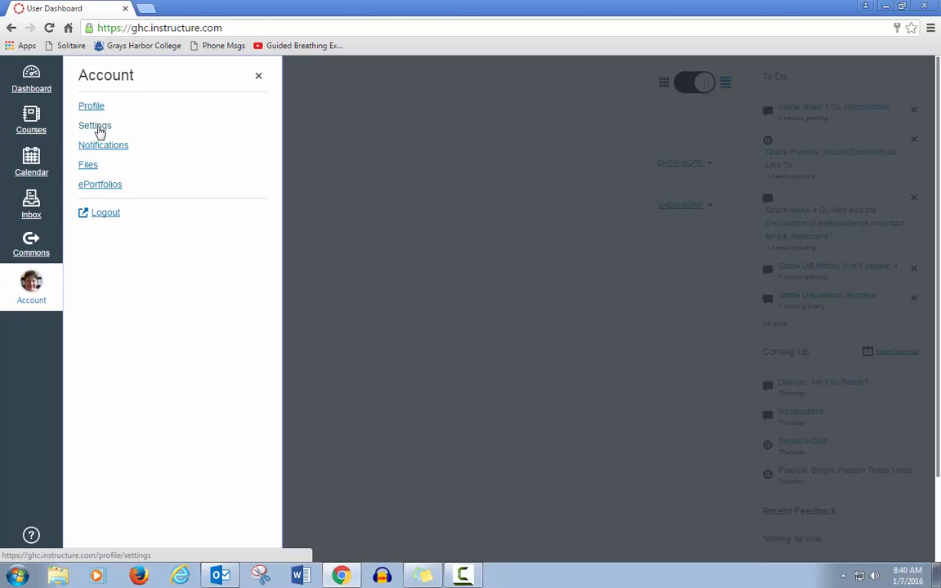
pyautogui.moveTo(103, 145)
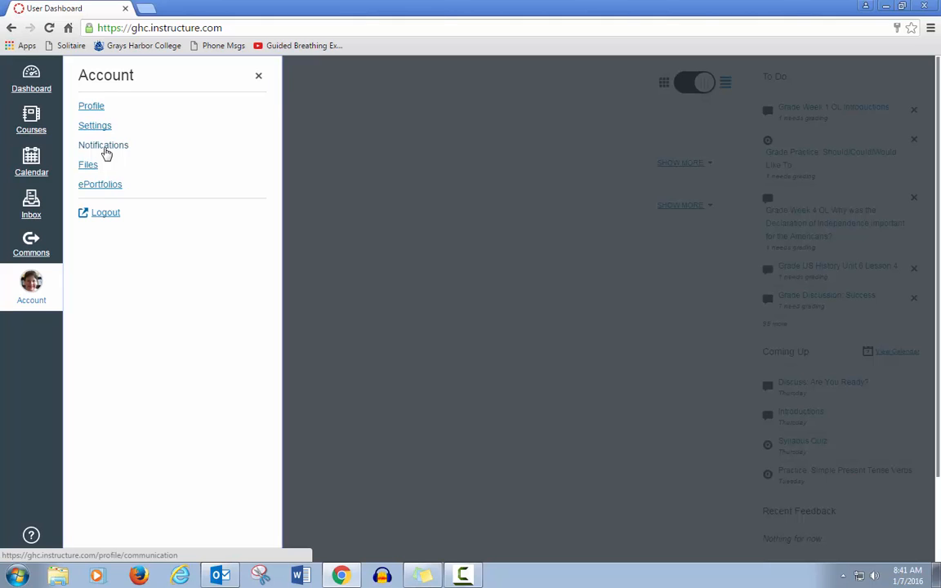
pyautogui.moveTo(104, 213)
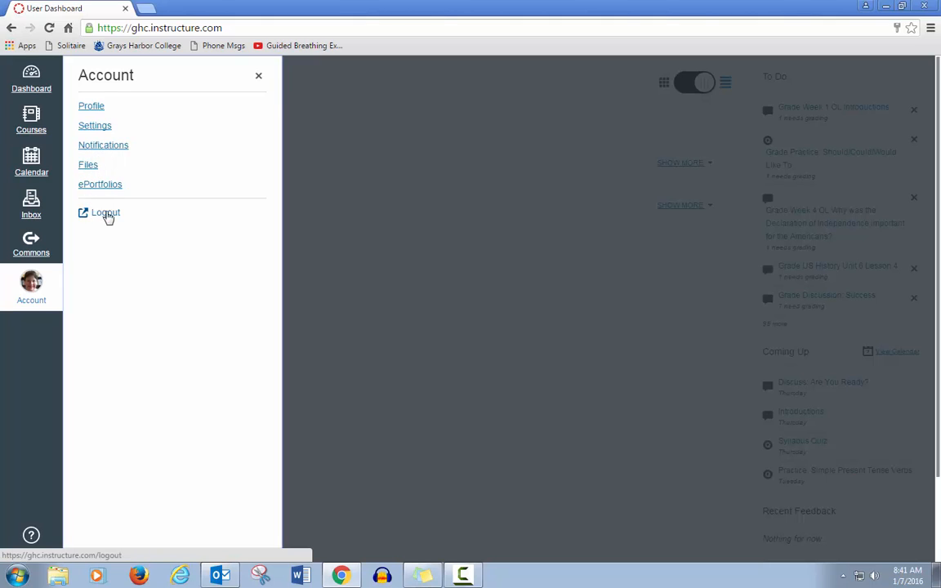
pyautogui.moveTo(88, 235)
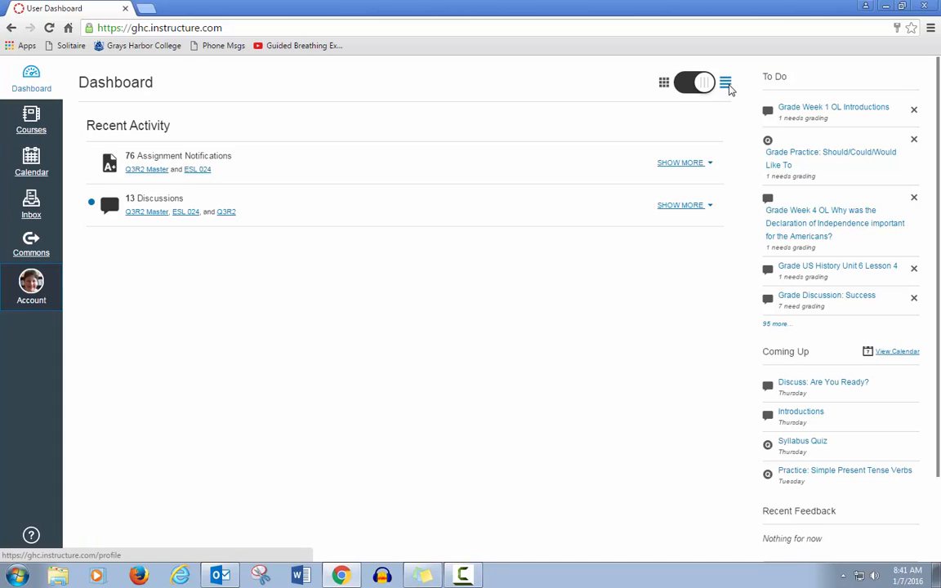
# Step: Switch the Dashboard back to course cards and enter WINTER 2016 ELA 024
pyautogui.click(663, 81)
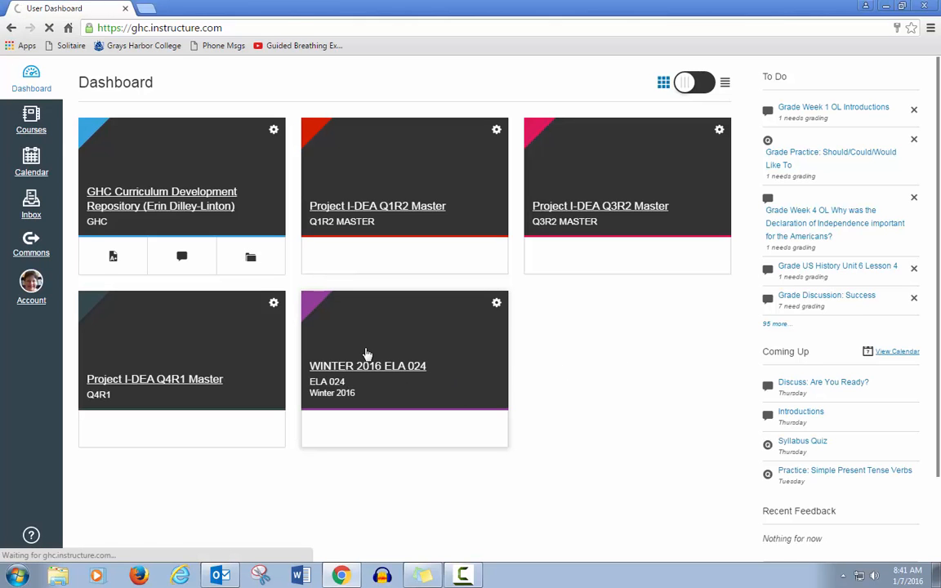
pyautogui.click(368, 366)
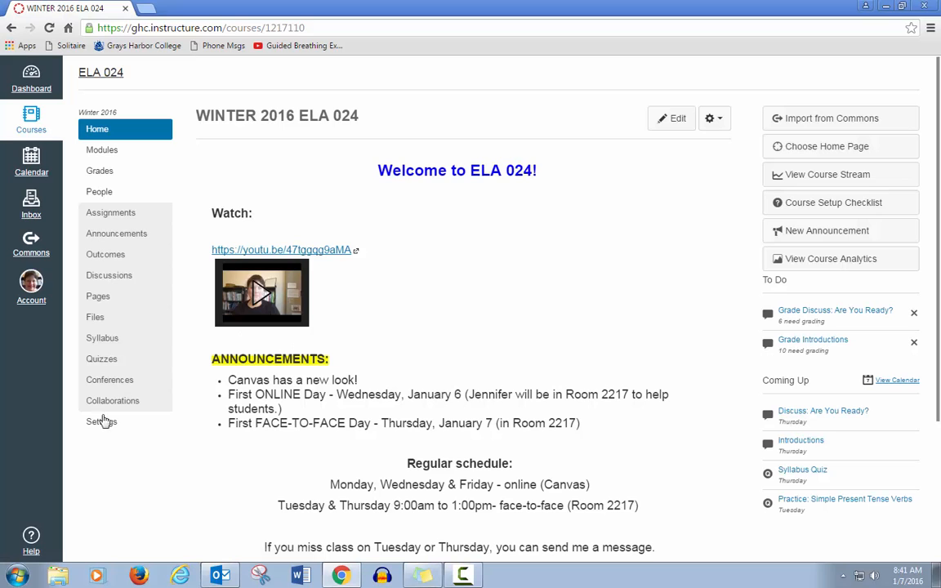
# Step: Enable Student View from course Settings and scroll through the ELA 024 home page
pyautogui.click(101, 421)
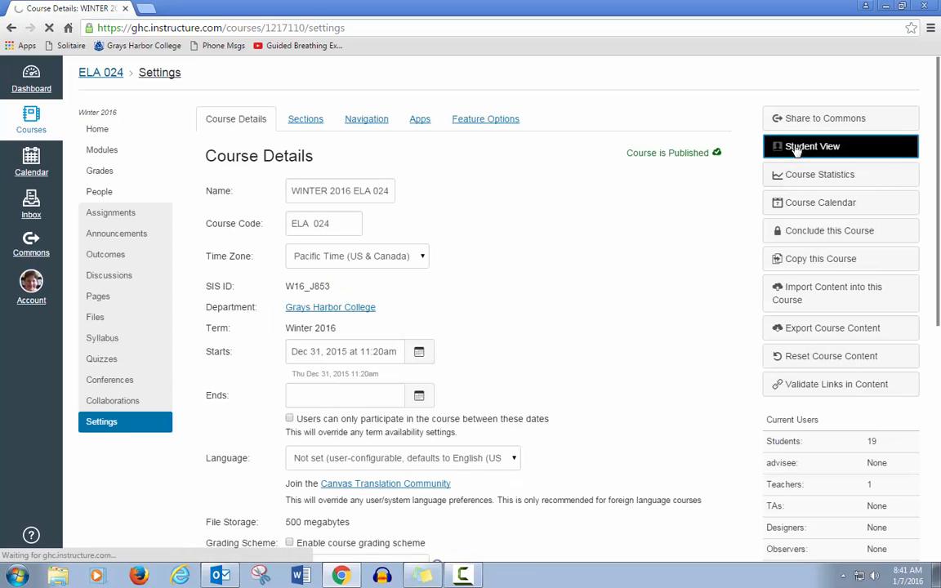
pyautogui.click(812, 147)
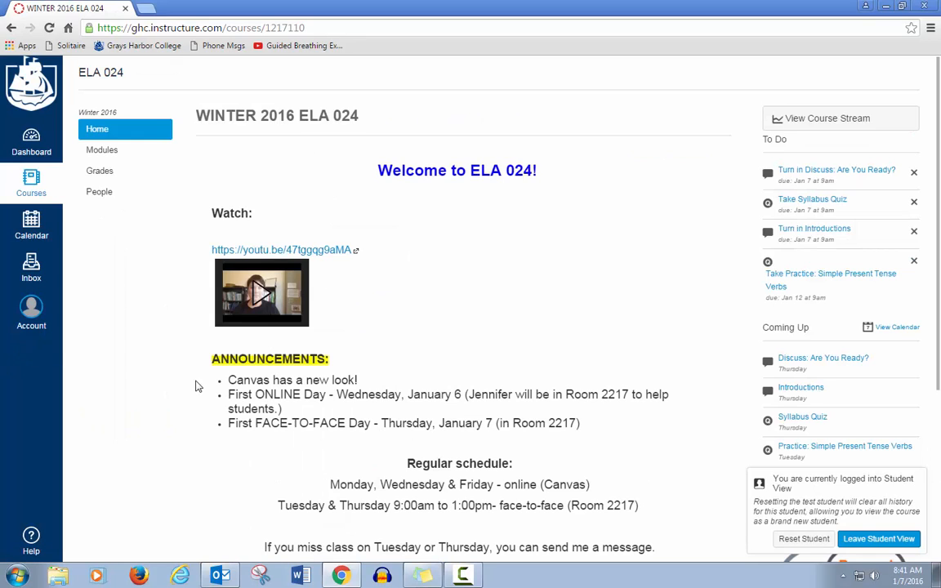
pyautogui.moveTo(826, 140)
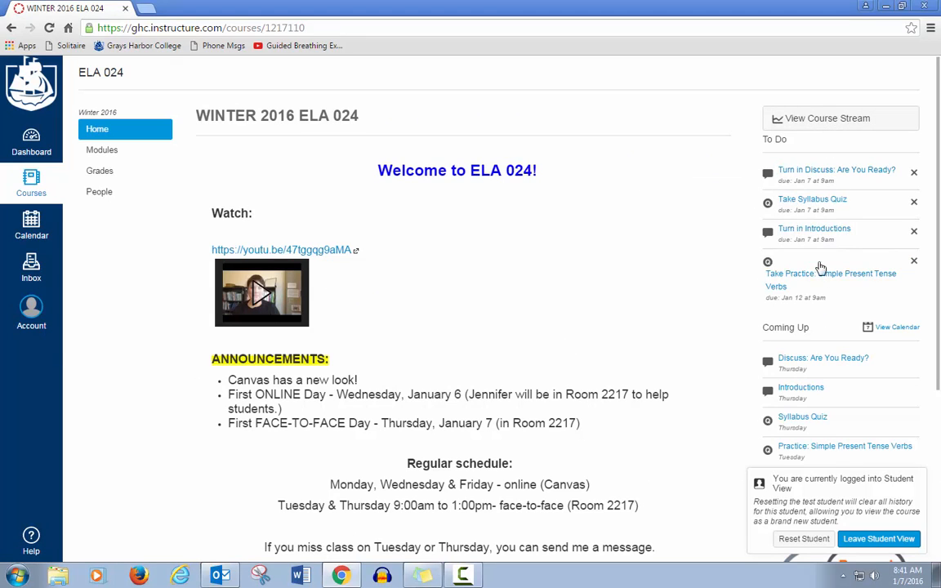
pyautogui.moveTo(804, 287)
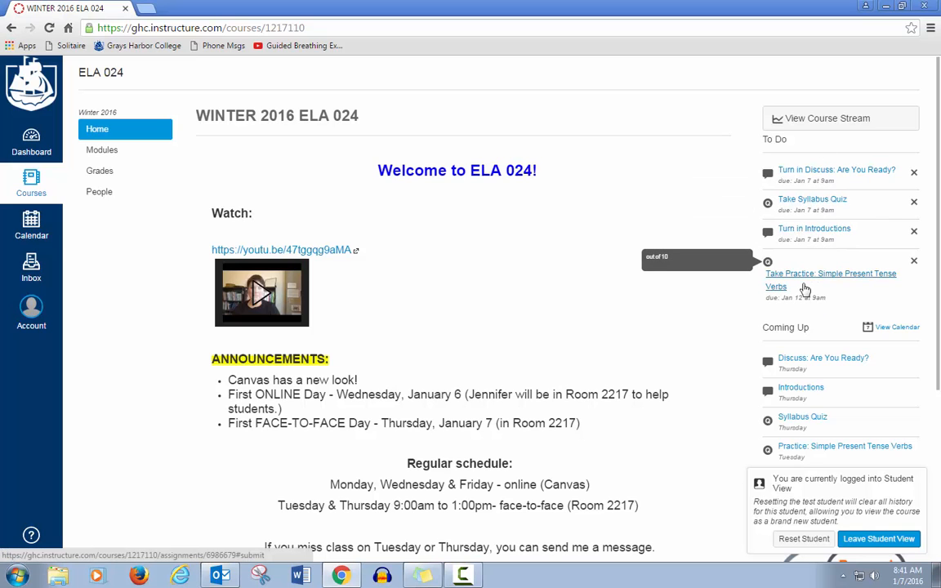
pyautogui.moveTo(641, 417)
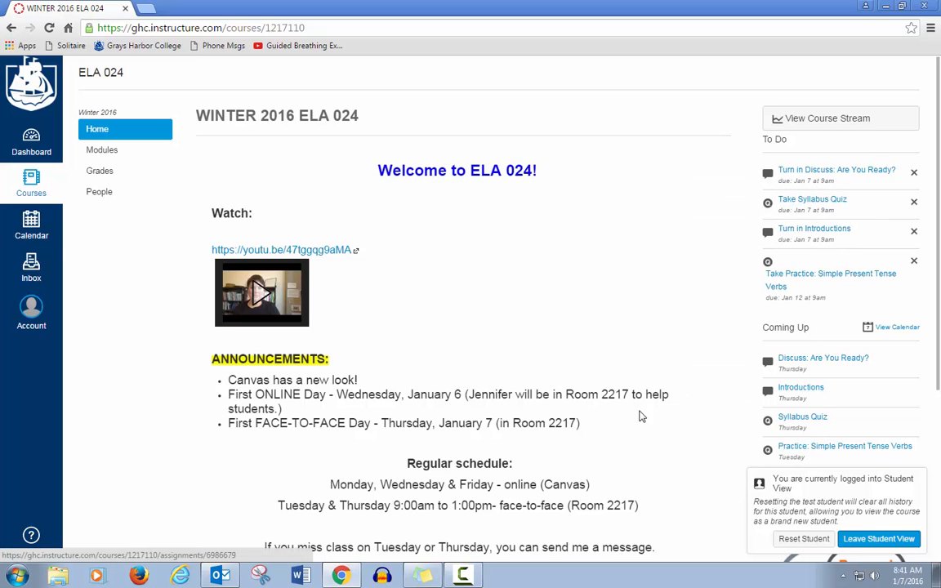
pyautogui.scroll(-3)
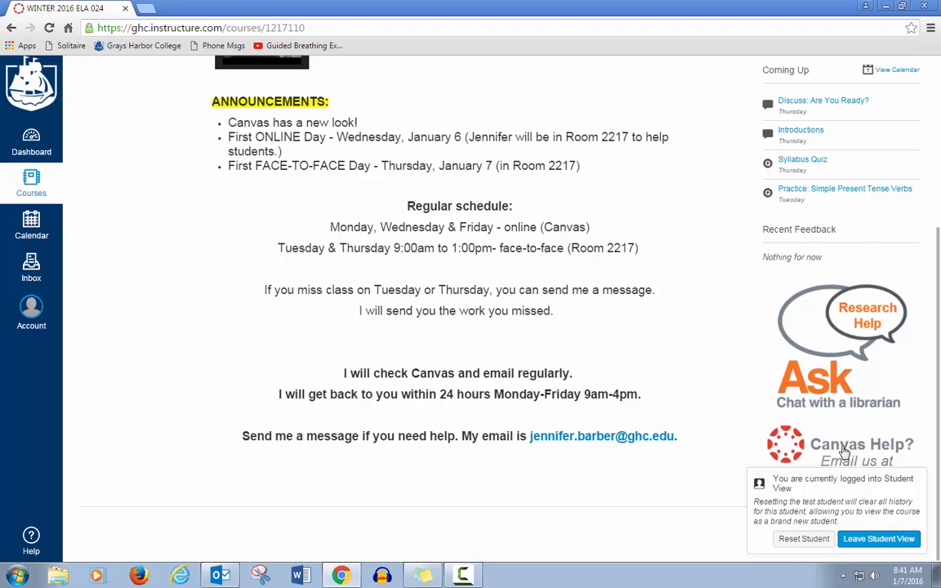
pyautogui.moveTo(373, 327)
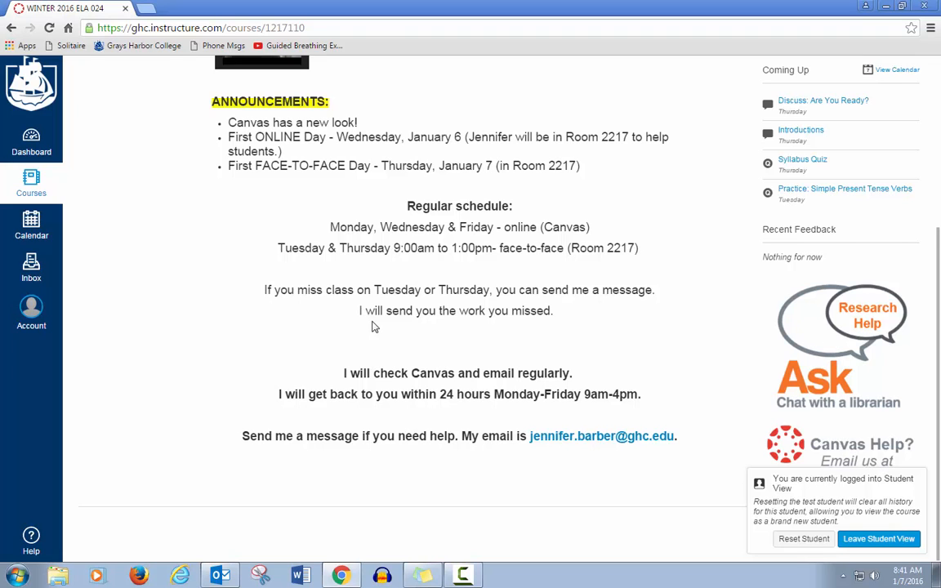
pyautogui.scroll(3)
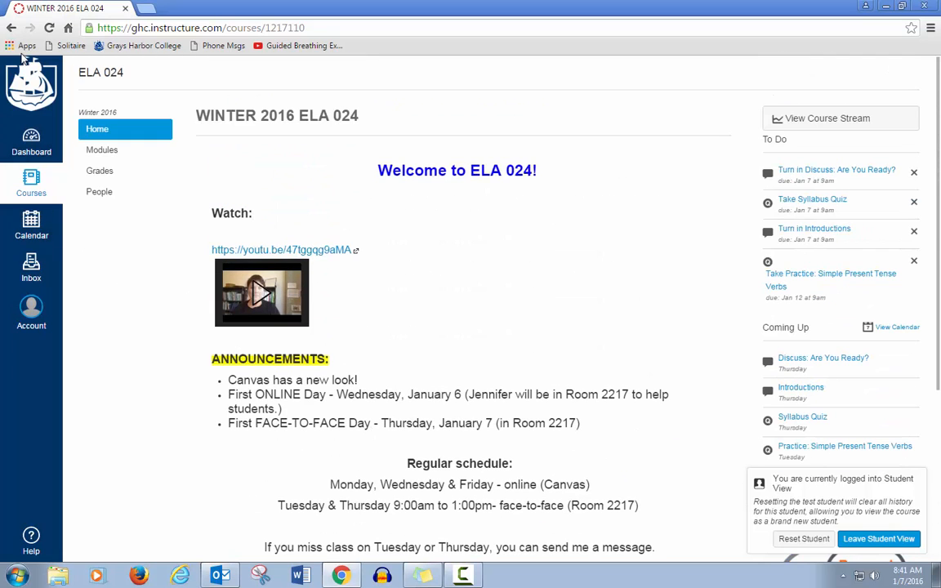
pyautogui.moveTo(31, 313)
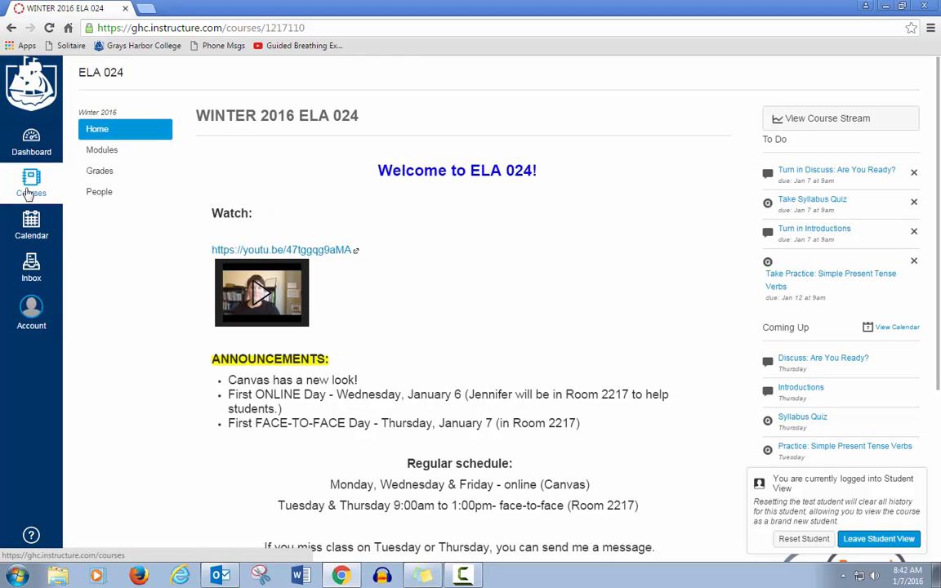
pyautogui.moveTo(31, 312)
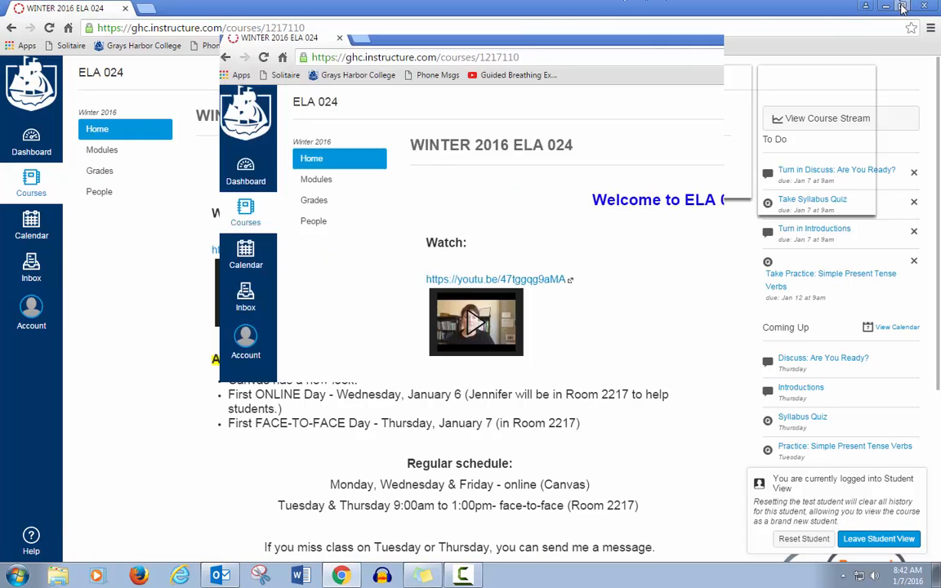
pyautogui.click(902, 6)
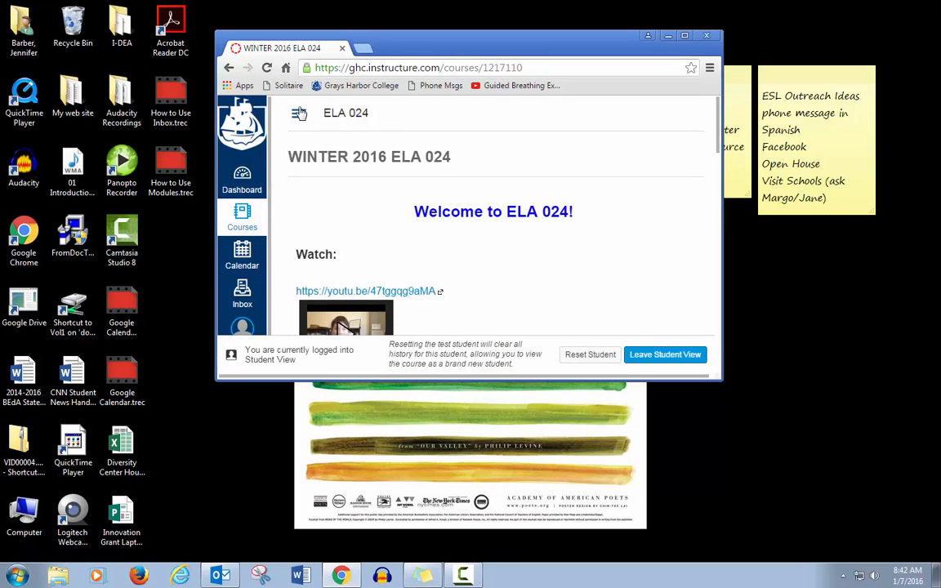
pyautogui.click(299, 113)
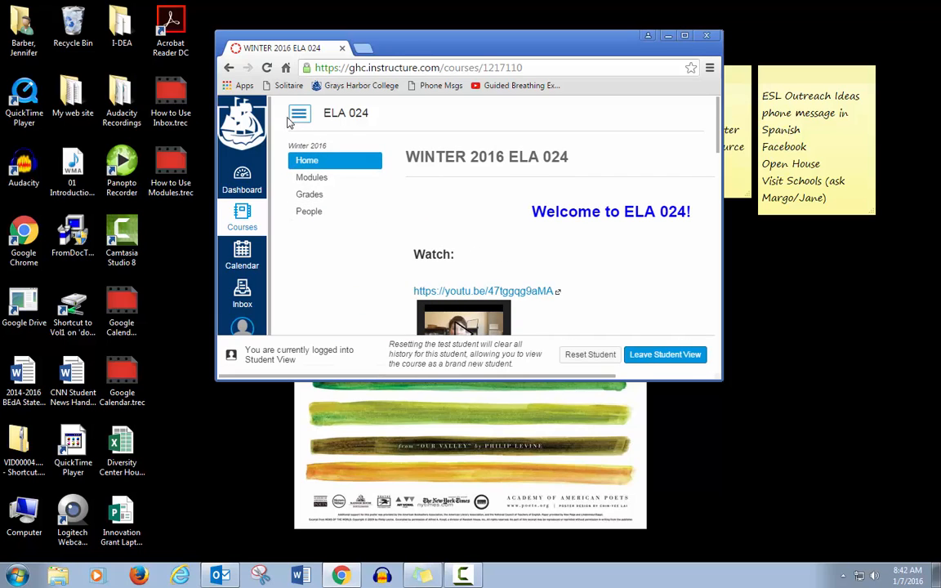
pyautogui.moveTo(692, 55)
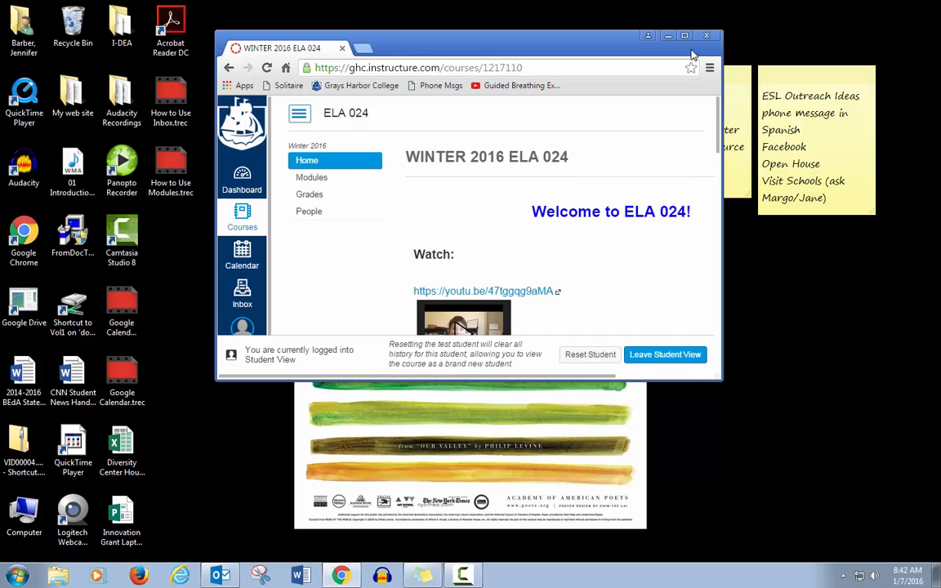
pyautogui.click(685, 36)
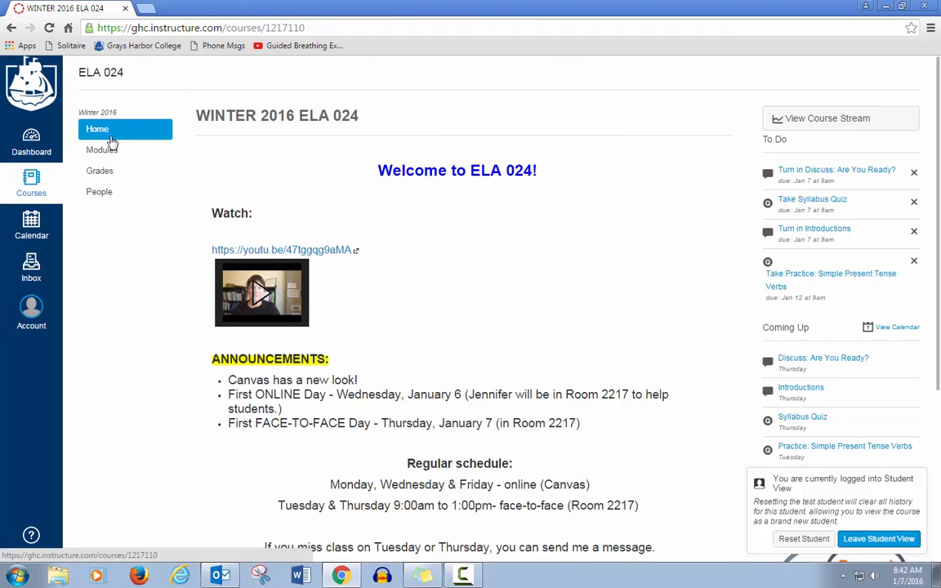
# Step: Reload the ELA 024 Home page in Student View via the course navigation
pyautogui.click(98, 129)
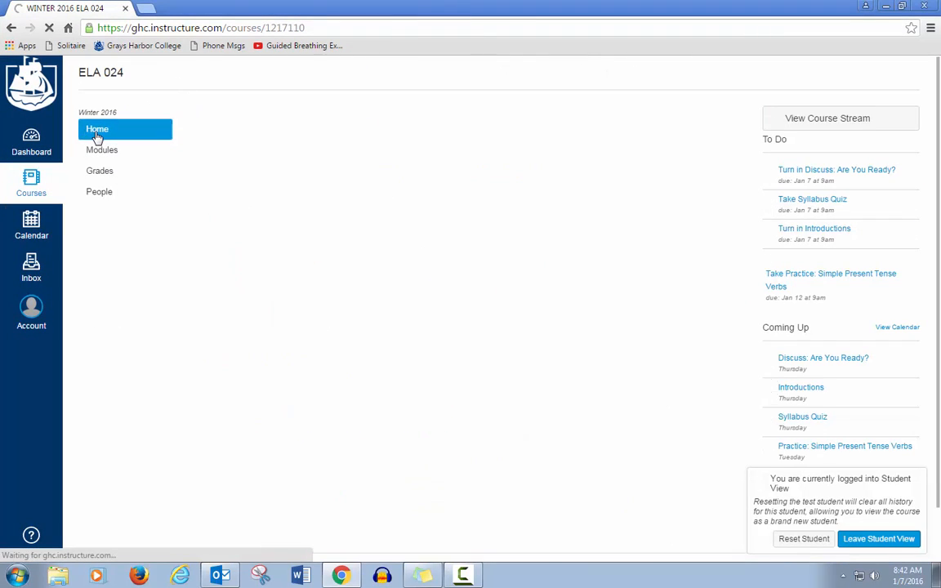
pyautogui.click(98, 129)
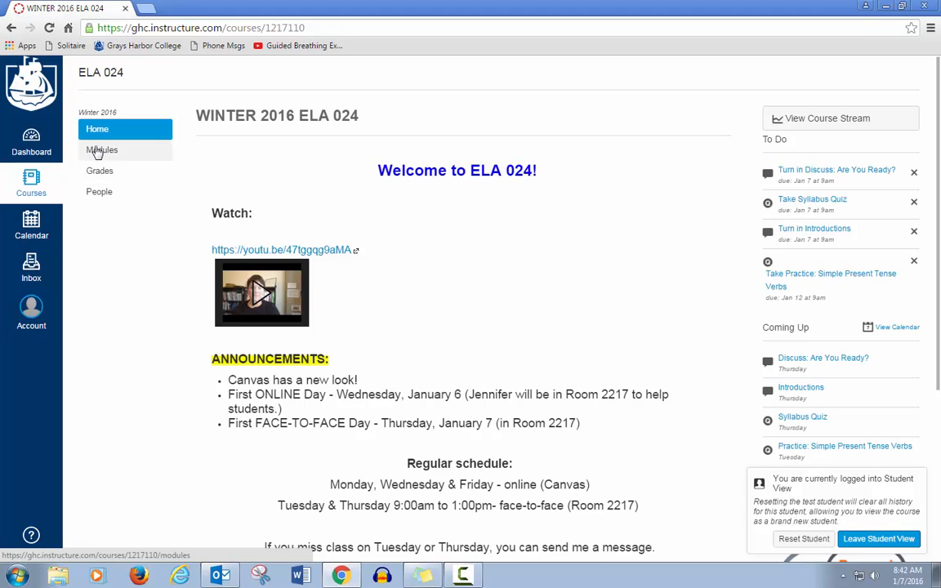
# Step: Show the Modules page listing the Canvas Information and Syllabus items
pyautogui.click(101, 150)
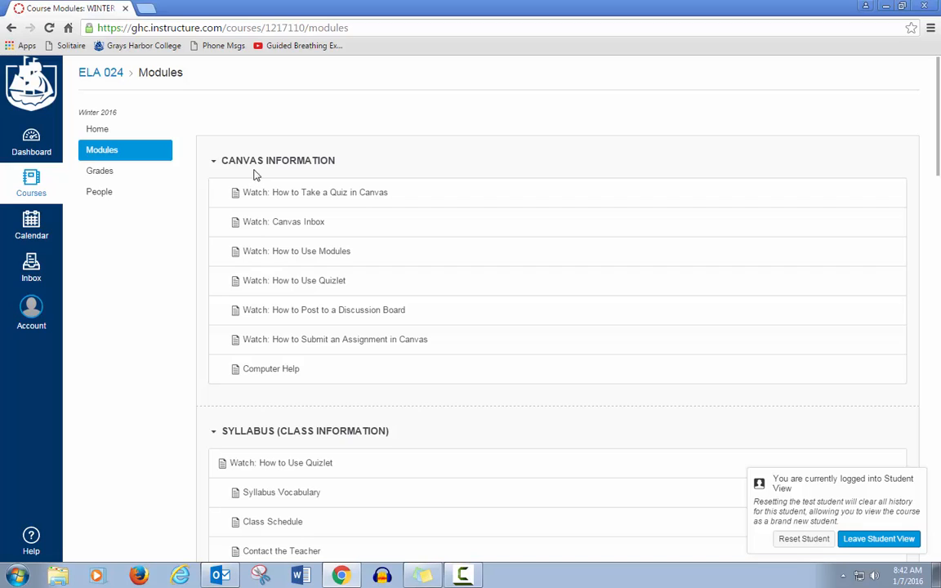
pyautogui.moveTo(271, 167)
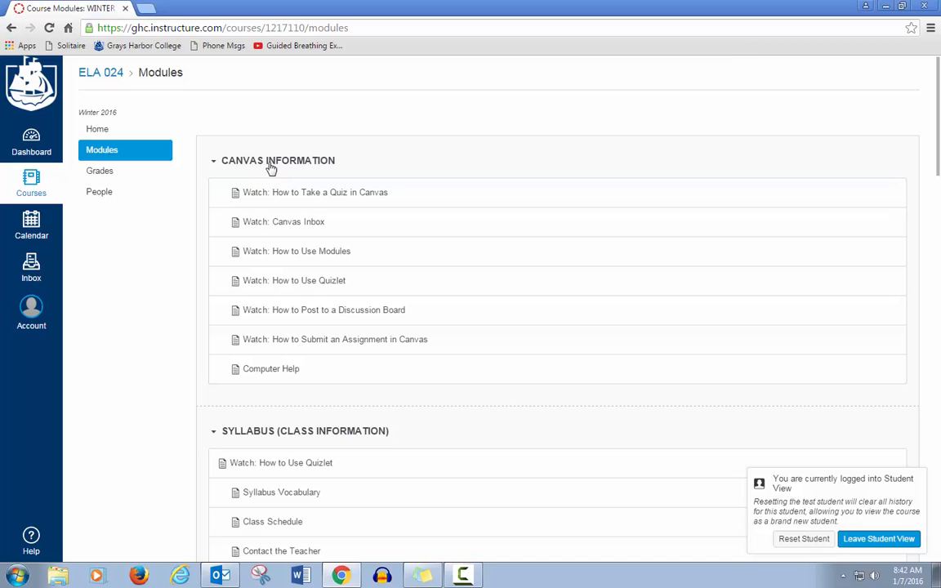
pyautogui.moveTo(188, 369)
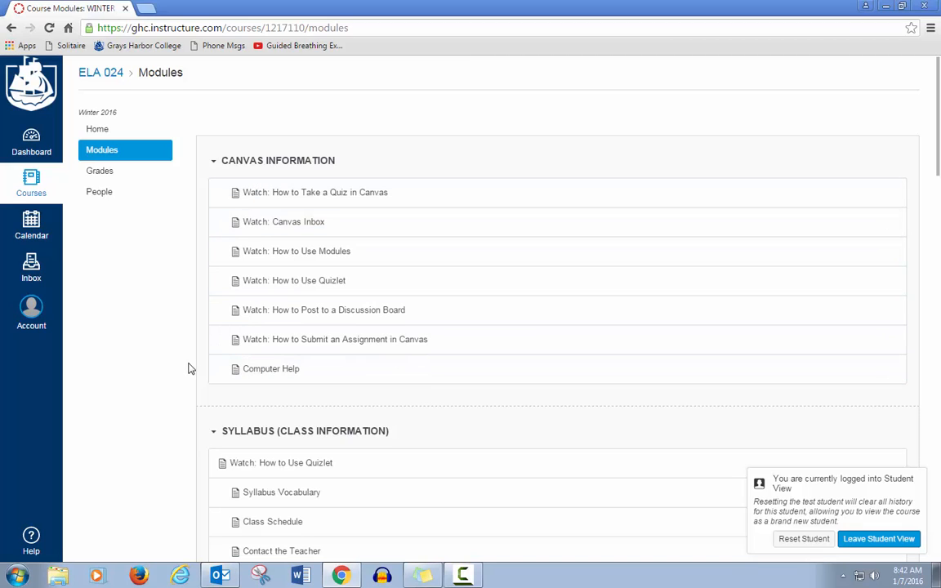
pyautogui.moveTo(245, 170)
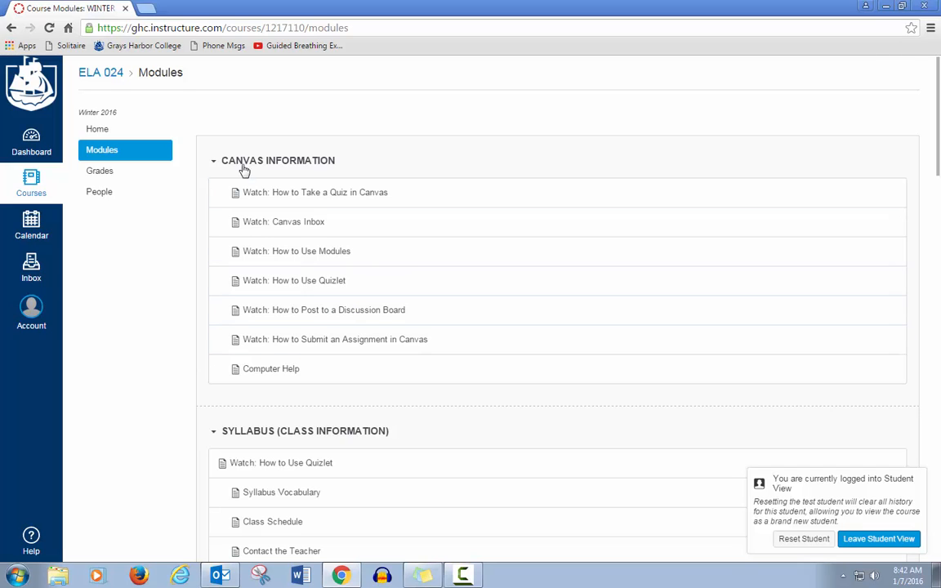
pyautogui.moveTo(243, 163)
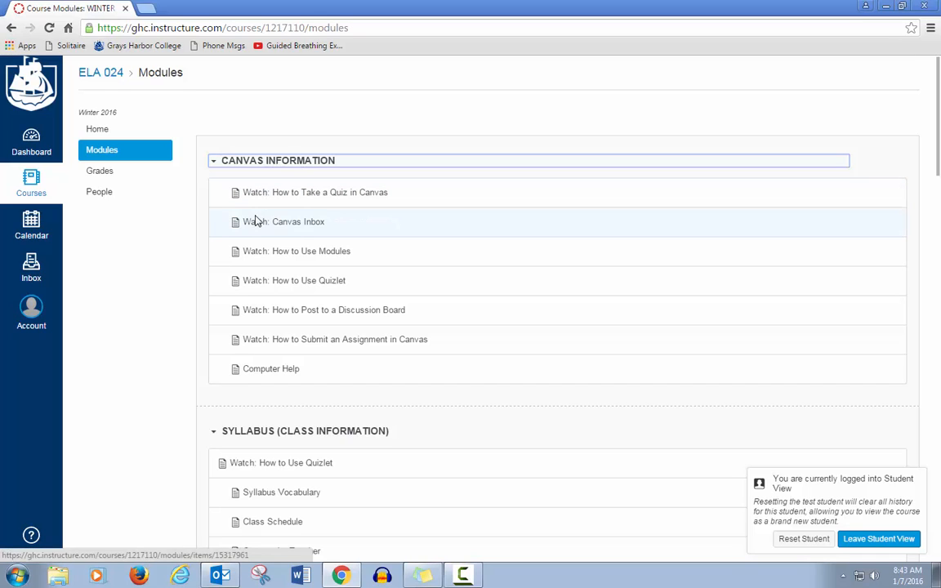
pyautogui.moveTo(269, 203)
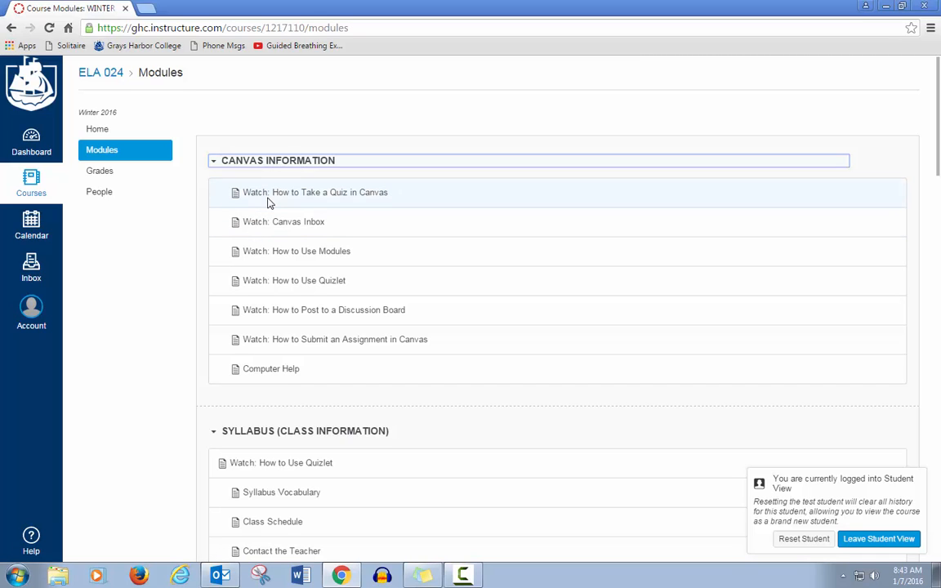
pyautogui.moveTo(270, 235)
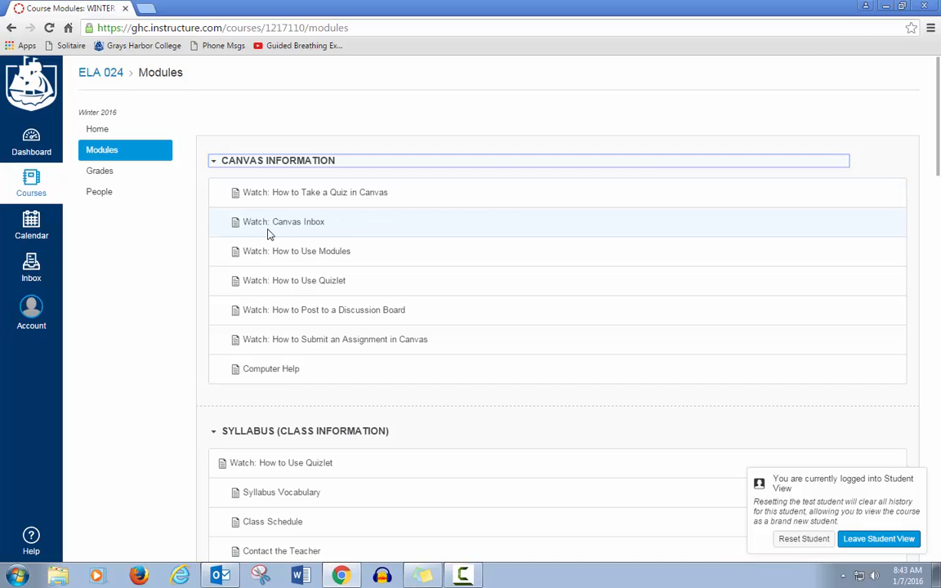
pyautogui.moveTo(275, 196)
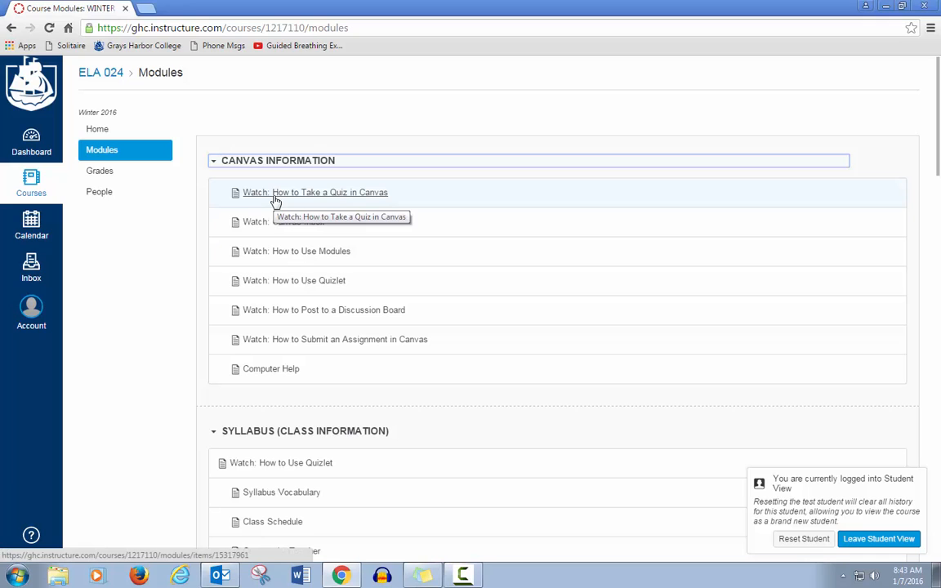
# Step: View the 'Watch: How to Take a Quiz in Canvas' page and its video link, then head back to Modules
pyautogui.click(314, 193)
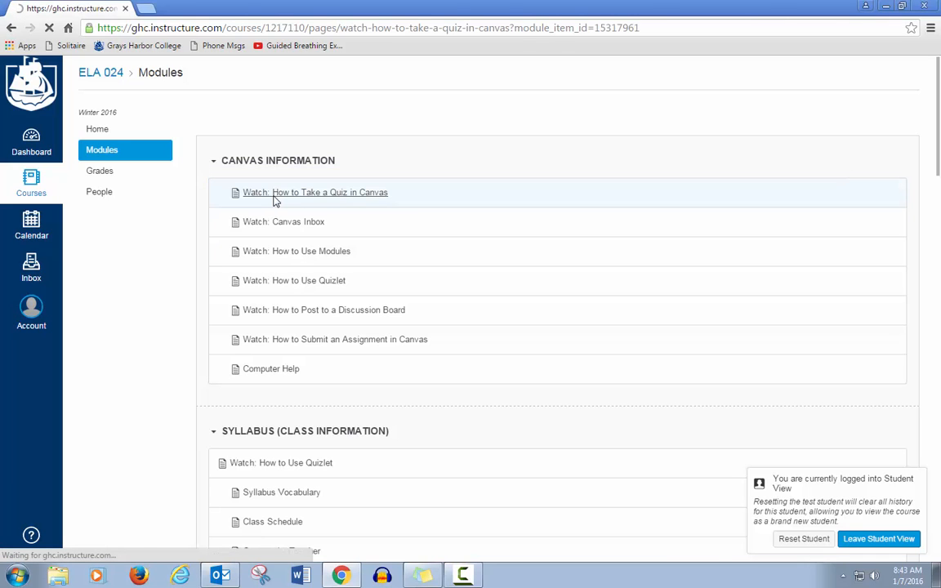
pyautogui.click(314, 192)
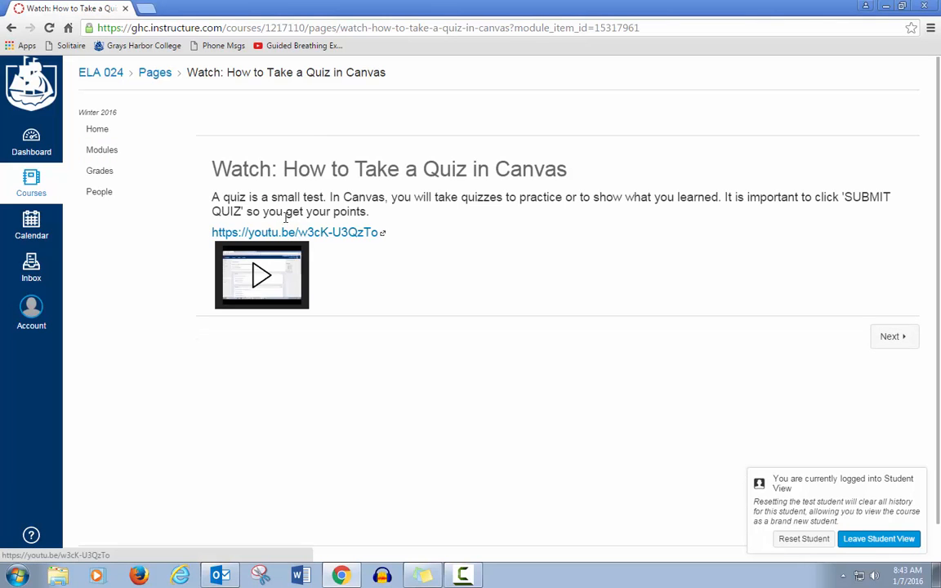
pyautogui.moveTo(549, 307)
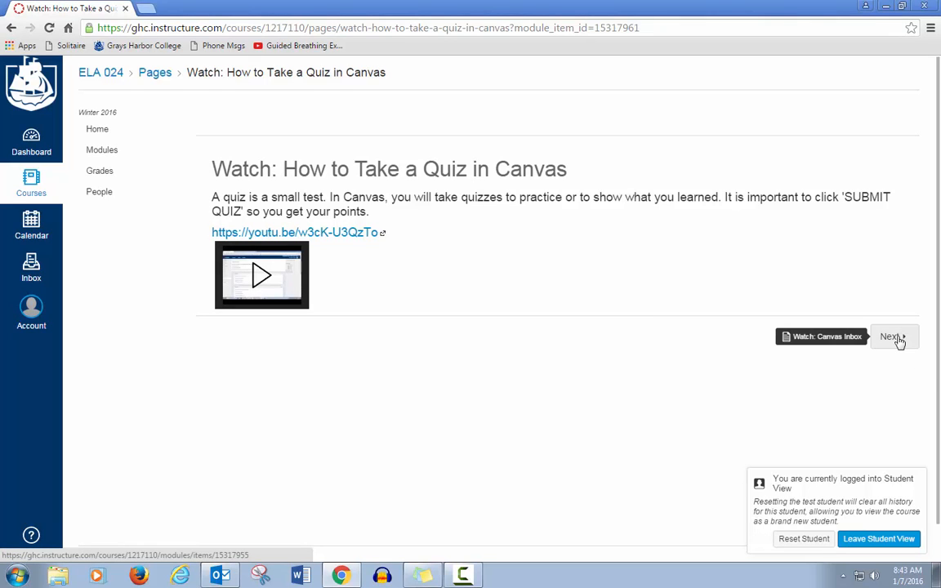
pyautogui.click(889, 337)
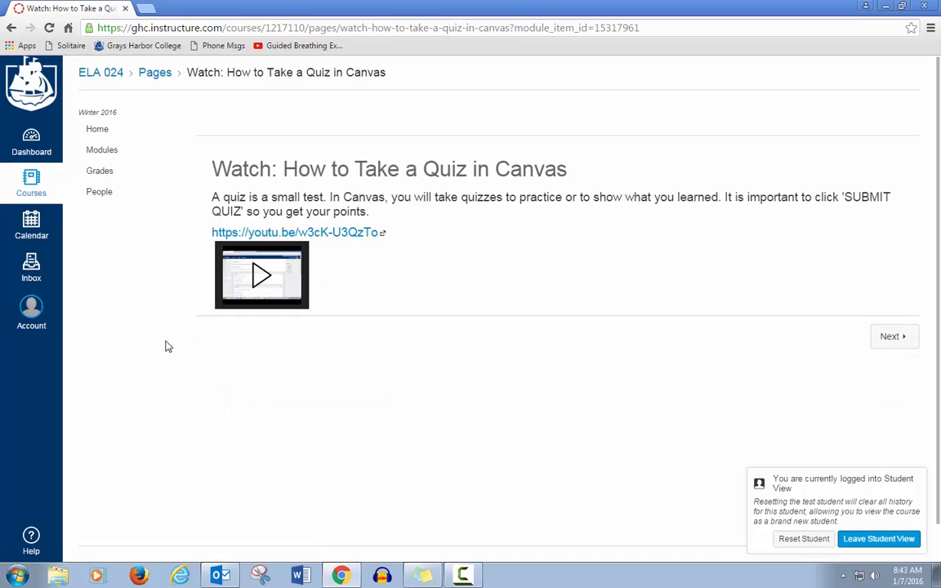
pyautogui.click(101, 150)
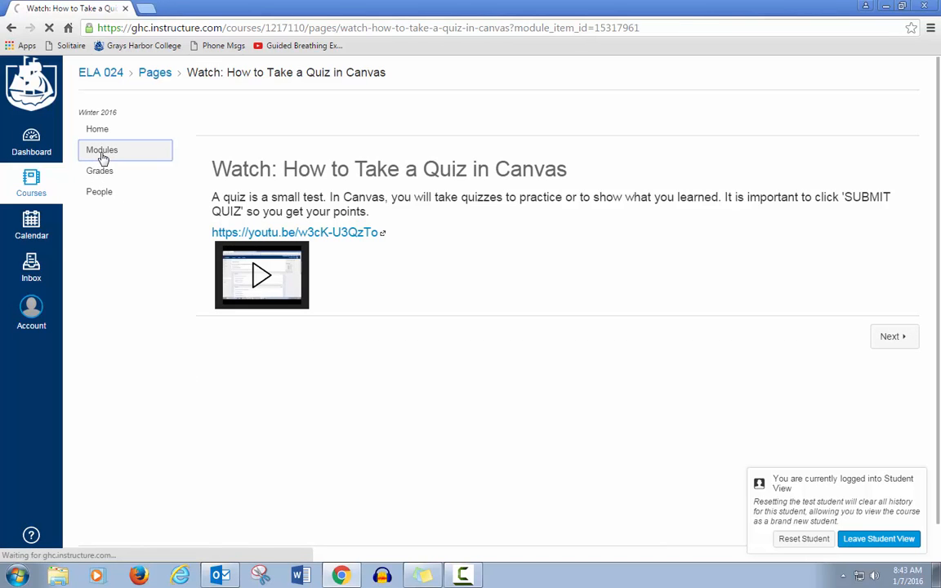
# Step: Return to Modules and scroll down to the Week 1 pages, discussions and Syllabus Quiz
pyautogui.click(101, 150)
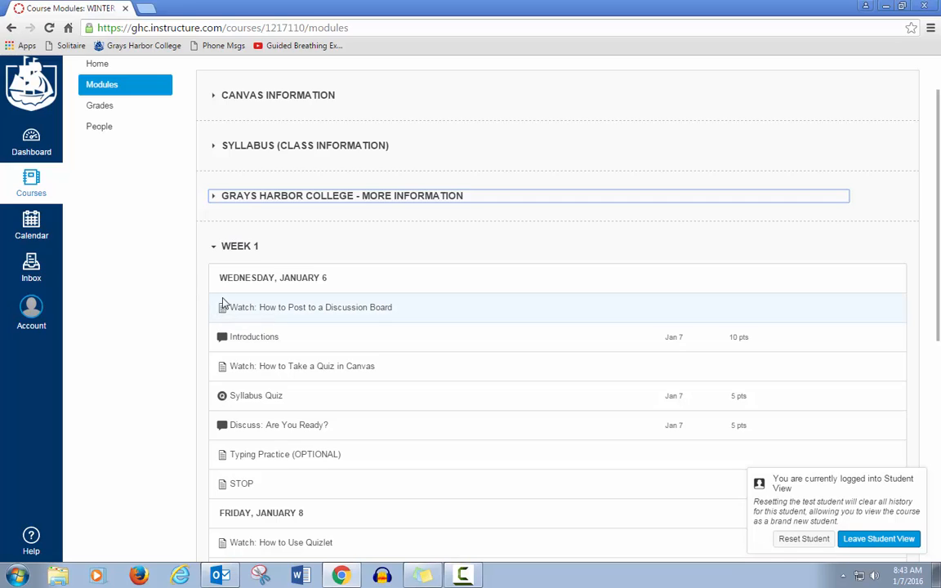
pyautogui.moveTo(222, 307)
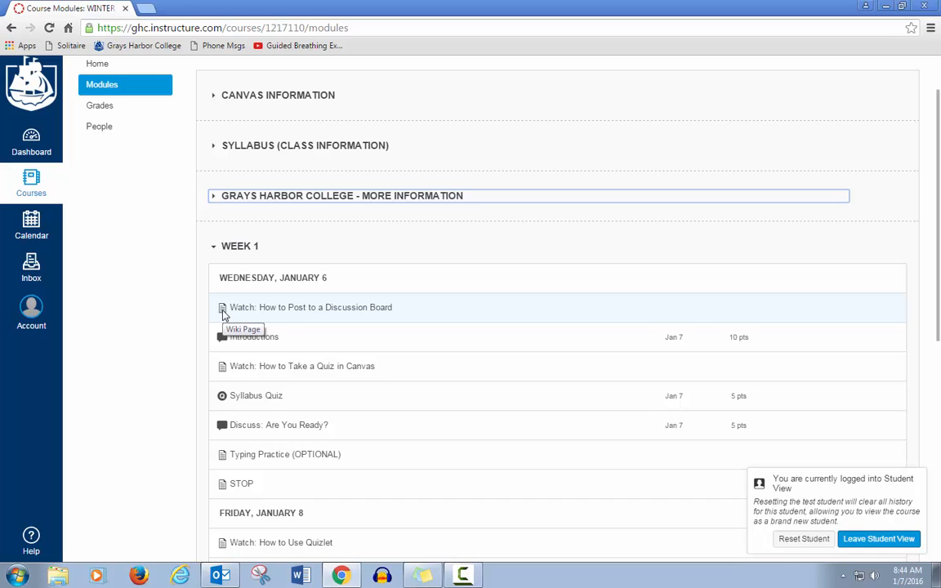
pyautogui.moveTo(224, 343)
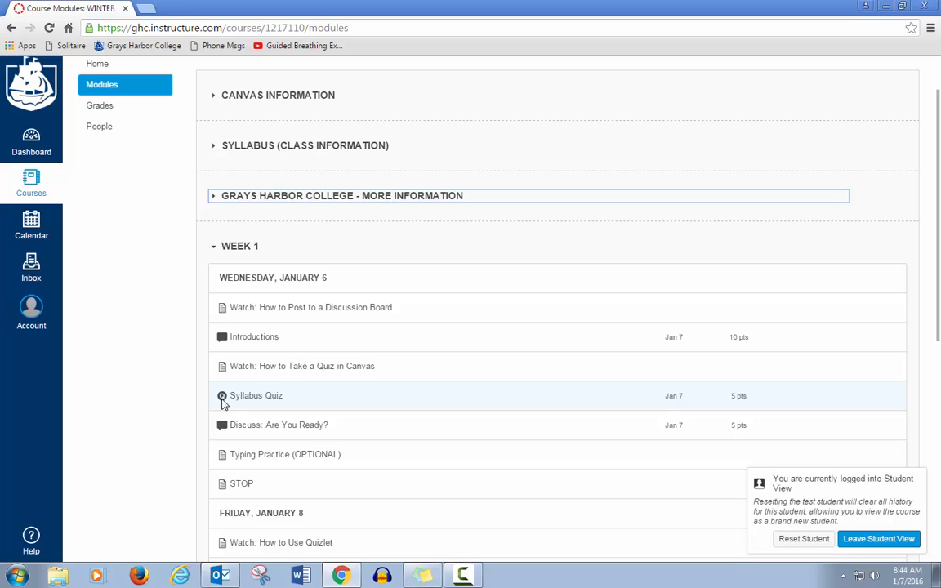
pyautogui.moveTo(222, 395)
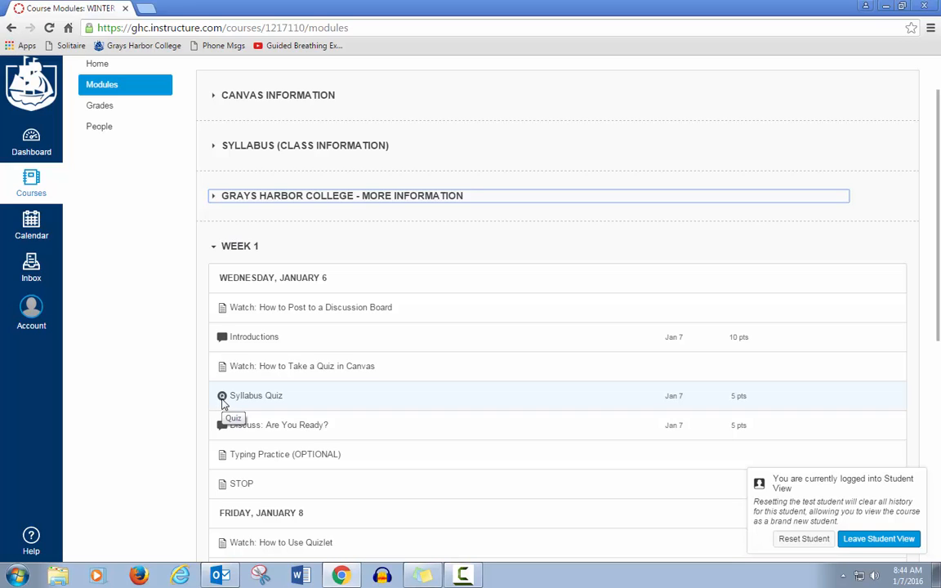
pyautogui.moveTo(172, 392)
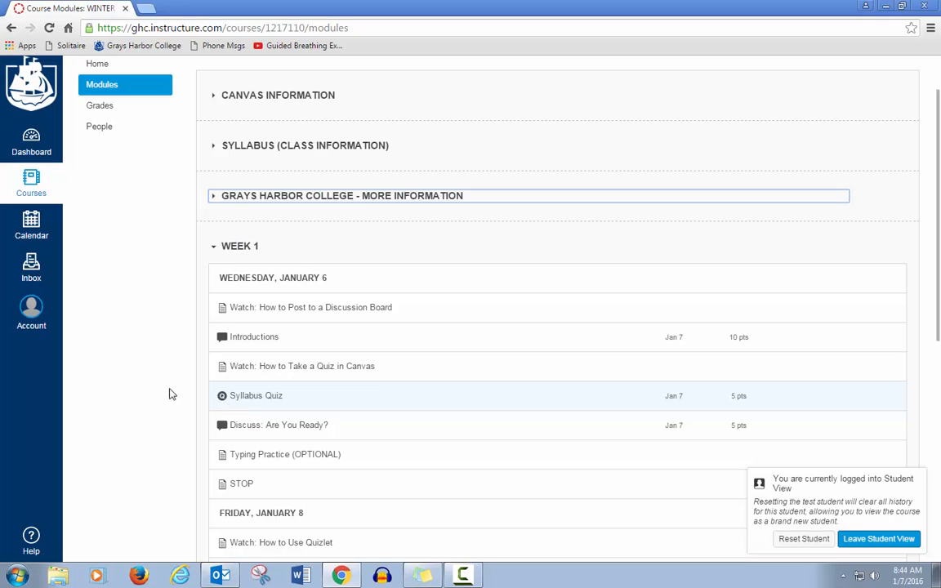
pyautogui.scroll(-3)
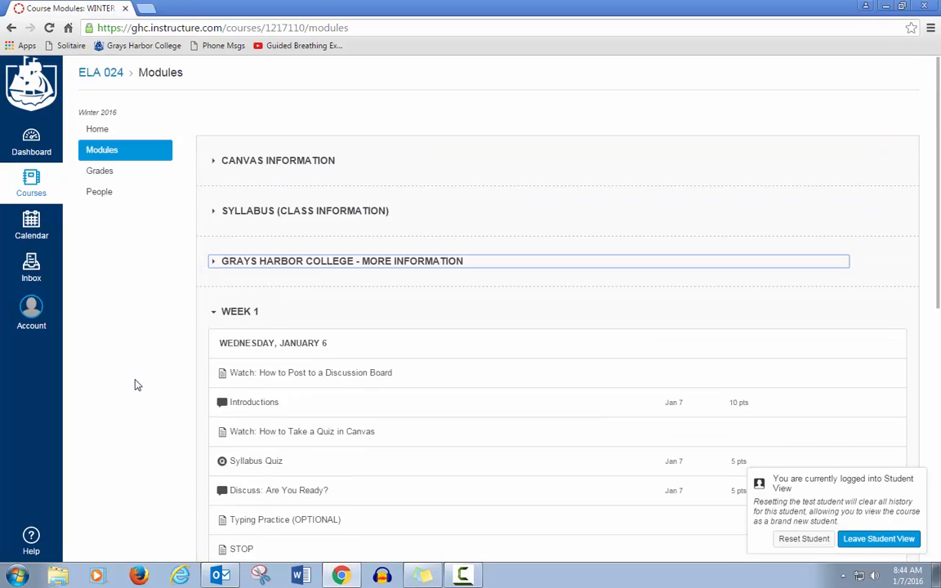
# Step: Log out from the Account tray and land on the empty Canvas login page
pyautogui.click(31, 309)
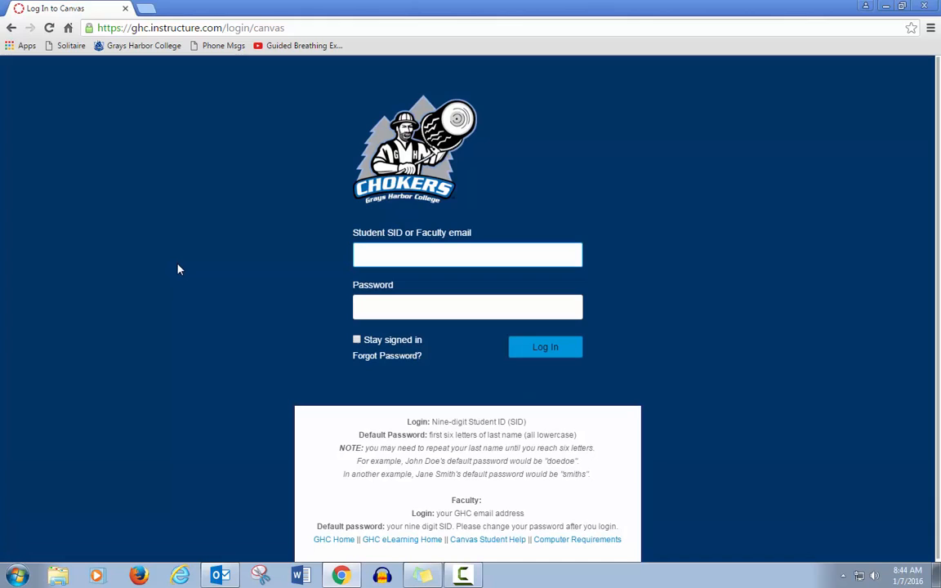
pyautogui.moveTo(173, 300)
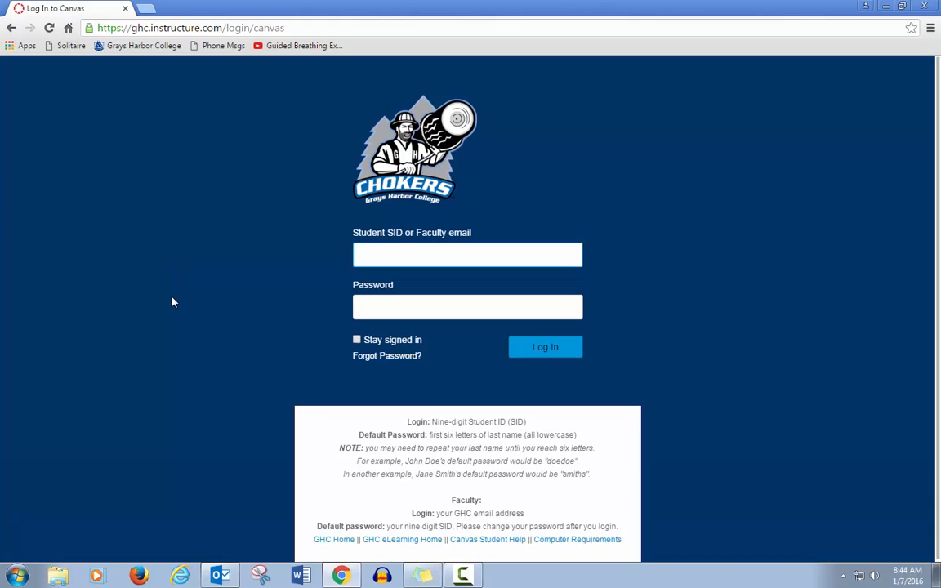
pyautogui.moveTo(193, 314)
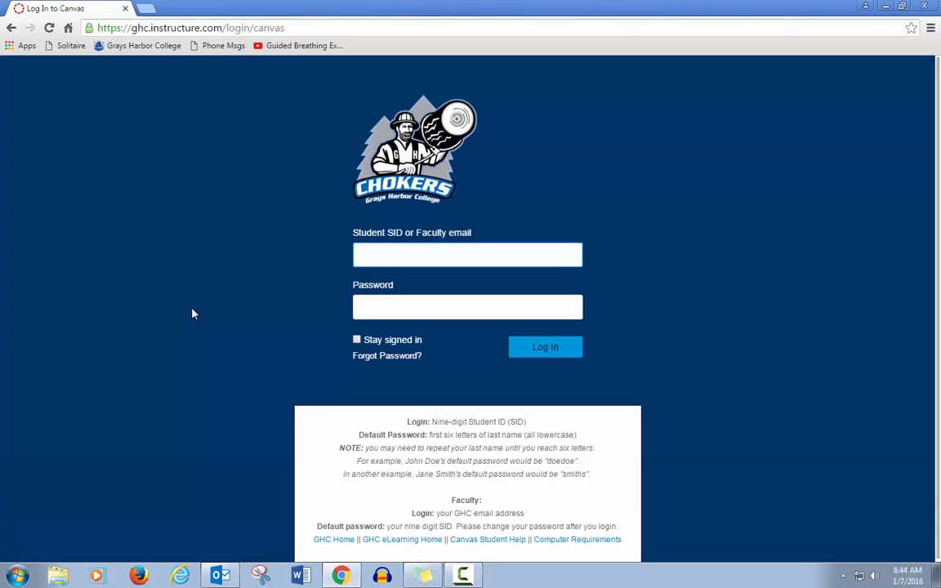